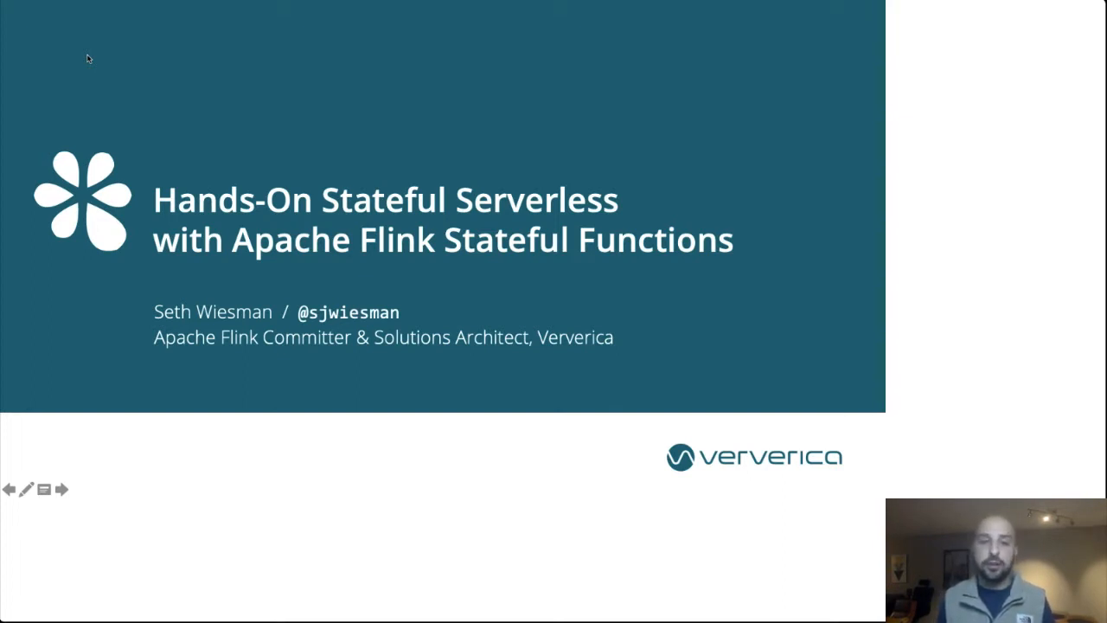
Step: Advance from the title slide to slide 2 on what stream processors say about Serverless
click(59, 491)
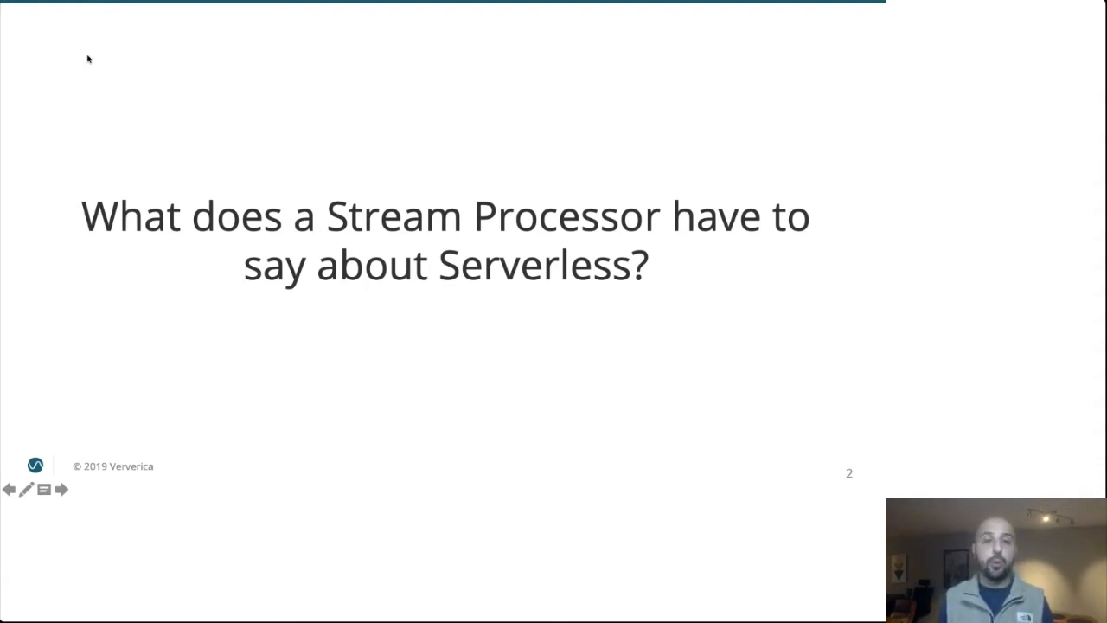
click(60, 490)
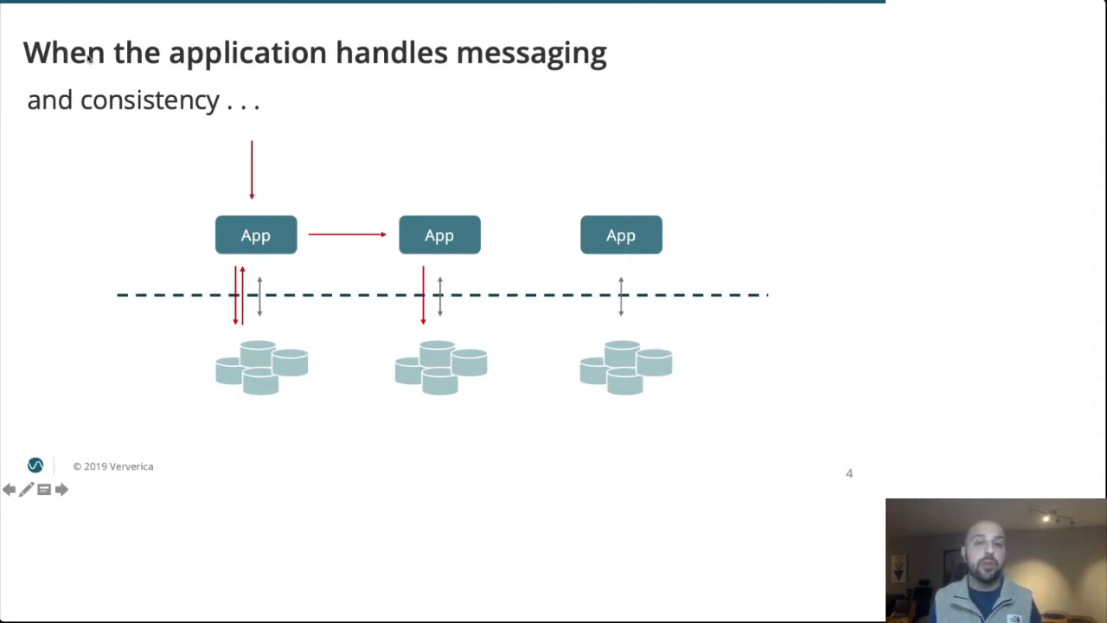
Step: Advance to slide 6, showing the blocked message between the first two data stores
click(61, 490)
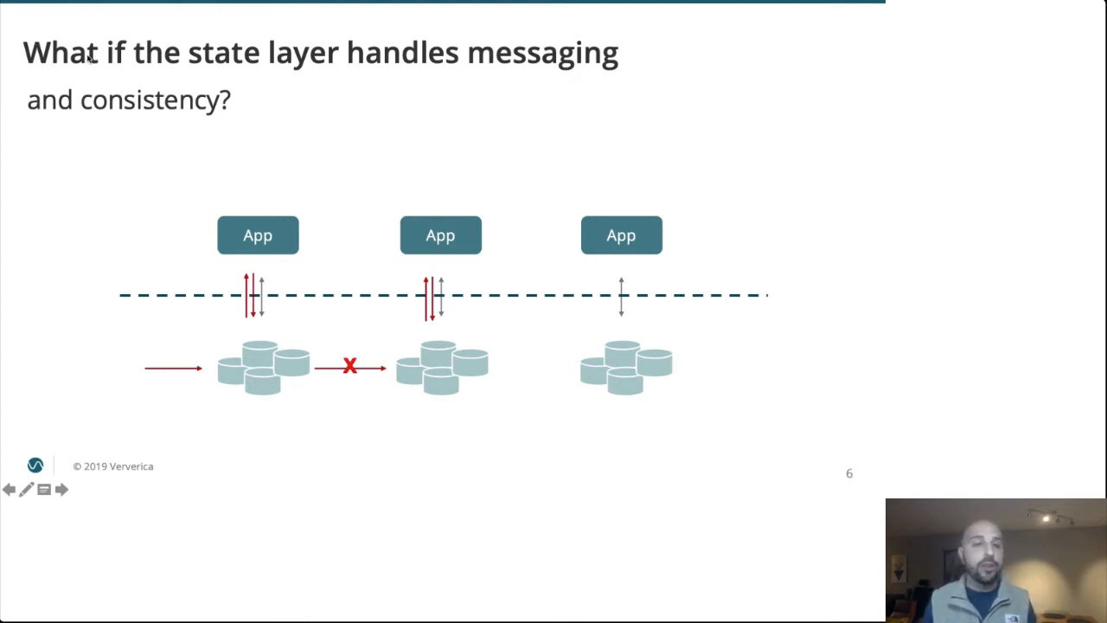
Step: Advance to slide 7 introducing Apache Flink Stateful Functions as a cloud-native API
click(58, 491)
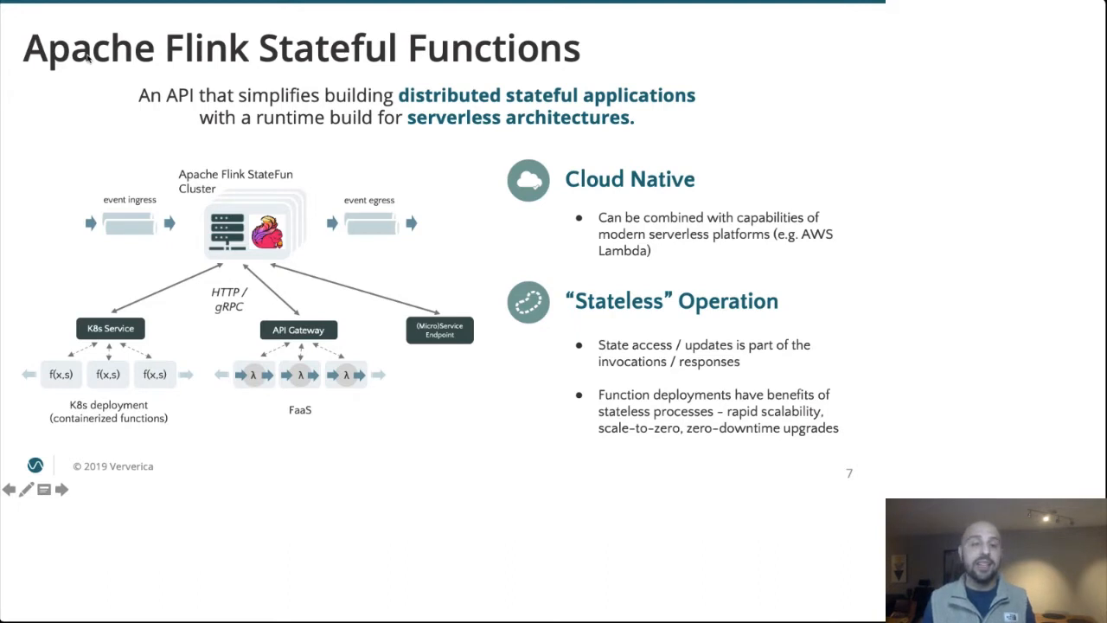
Step: Advance to slide 8 defining stateful serverless with its three capabilities checked
click(58, 493)
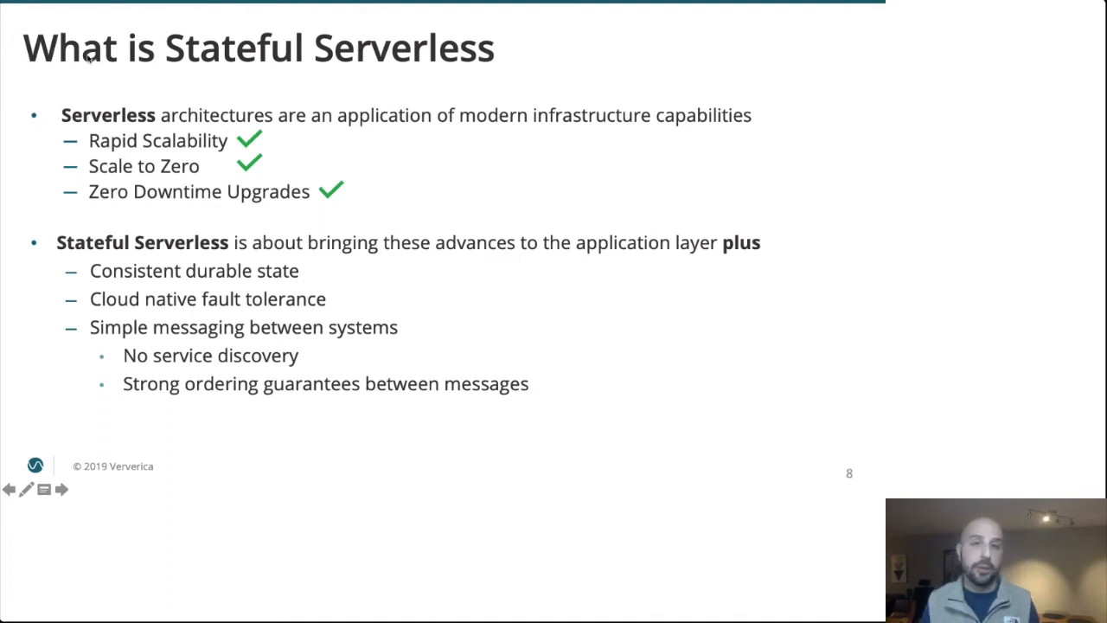
click(60, 491)
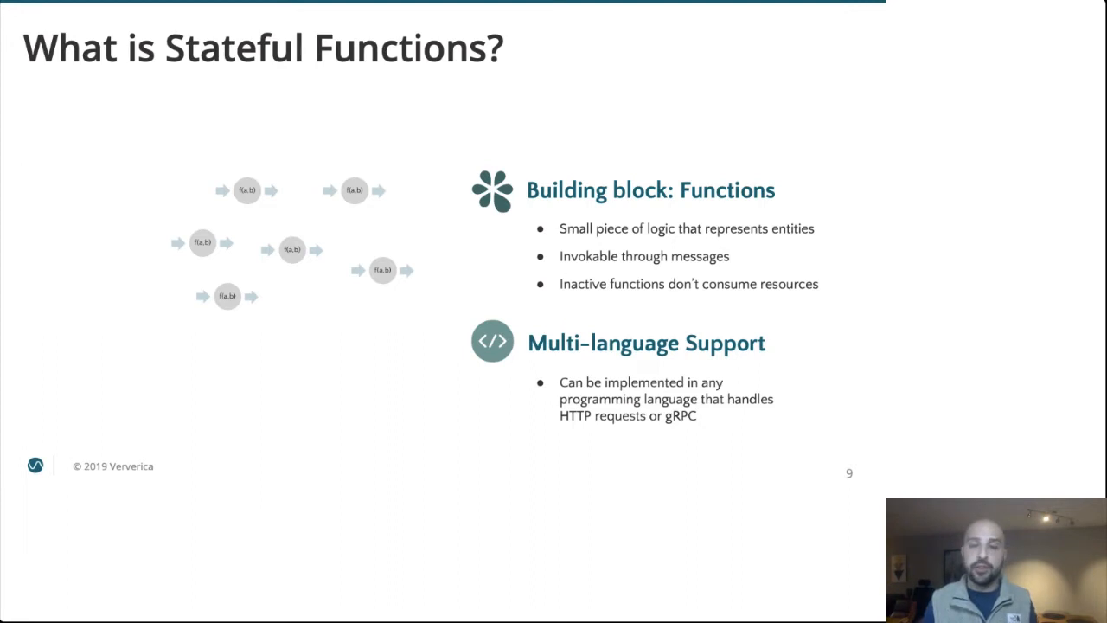
Step: Go to slide 10, where functions hold local state and exchange messages between ingress and egress
key(right)
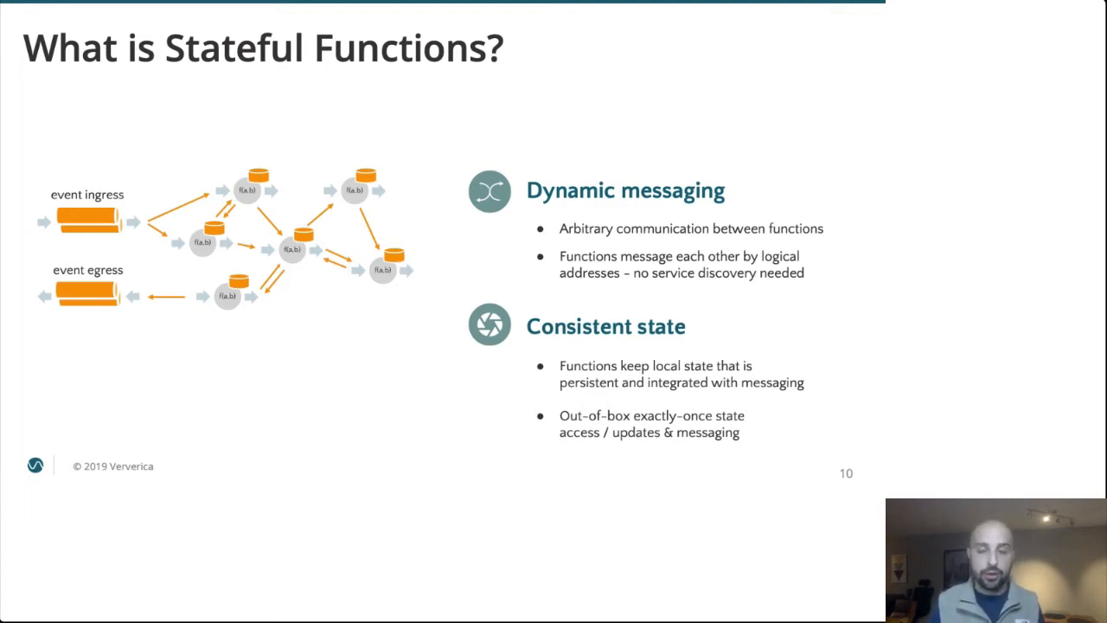
key(Right)
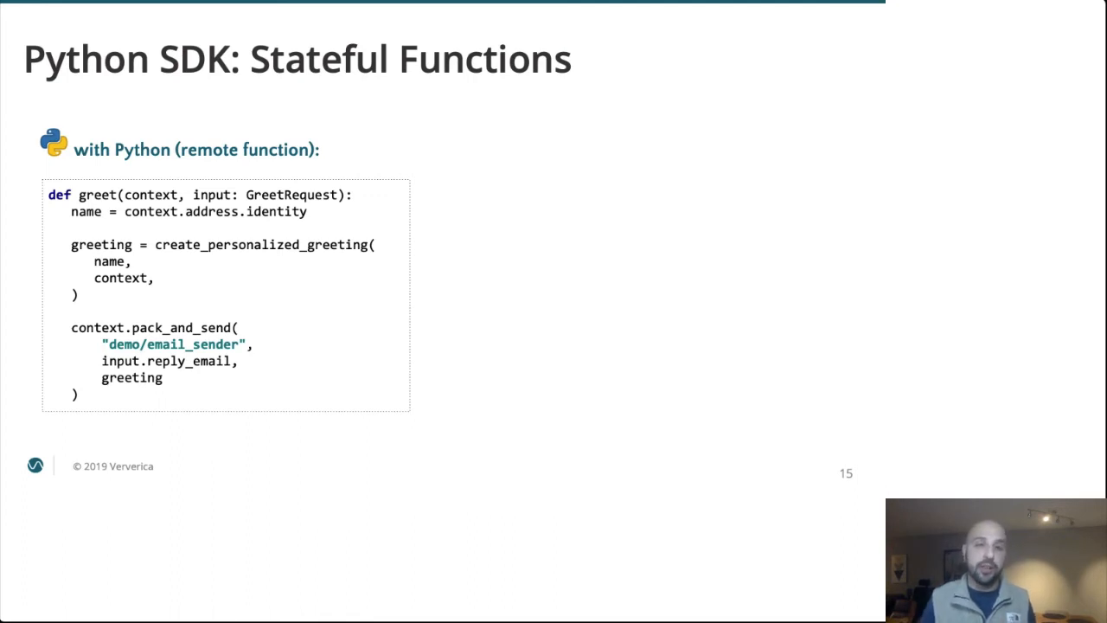
Step: Show slide 17 highlighting the GreetRequest input and automatic Protobuf unpacking
key(Right)
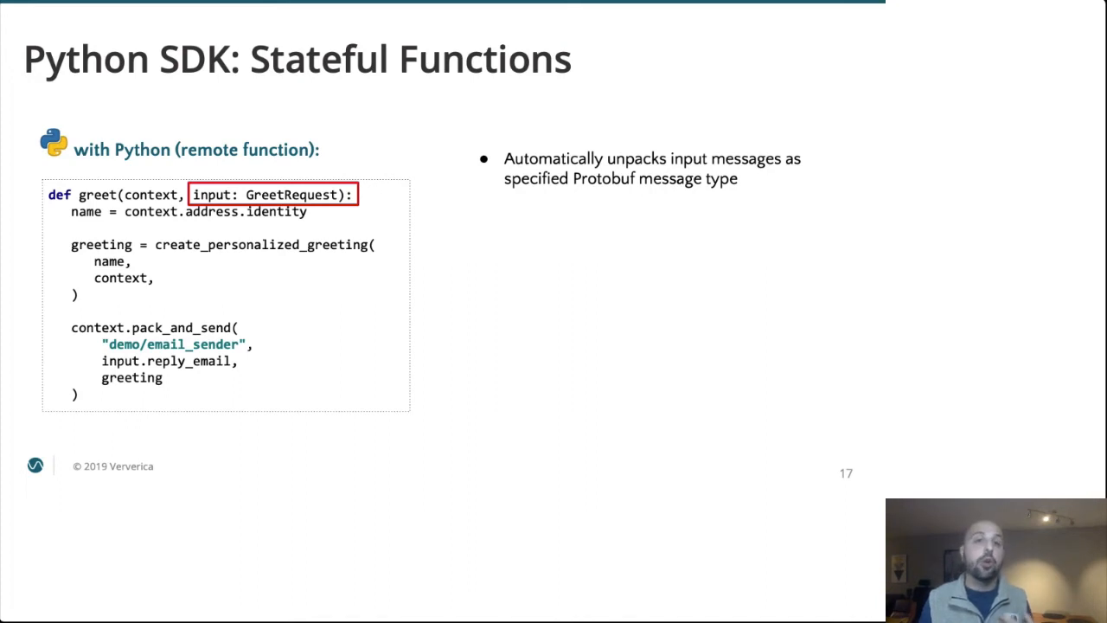
Step: Step past the pack_and_send slide to slide 20, Python SDK: Persisted State
key(Right)
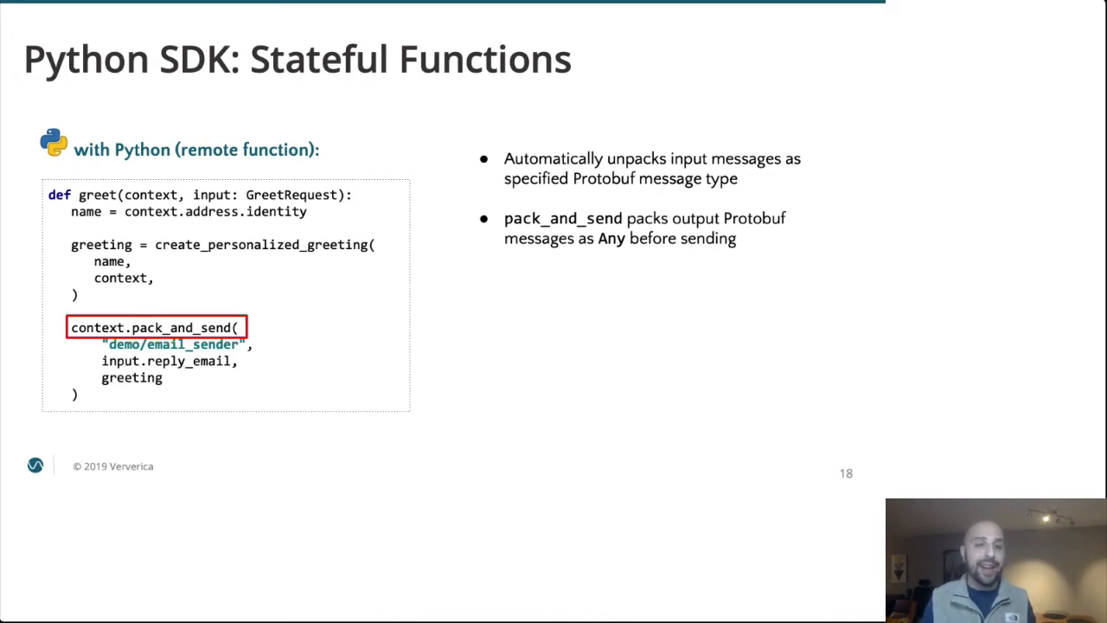
key(Right)
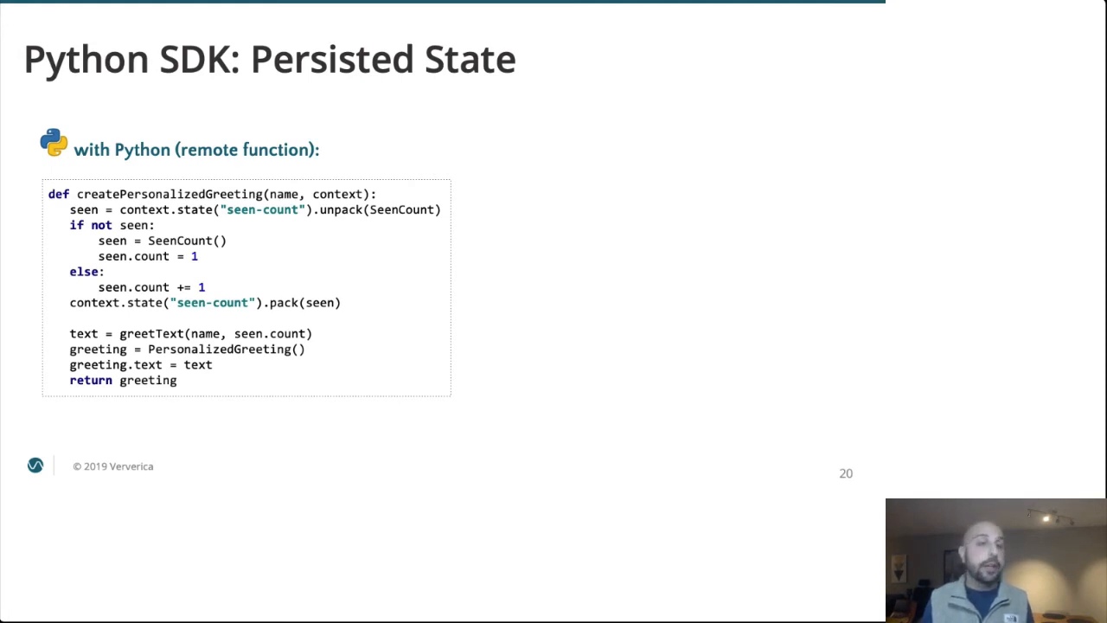
Step: Advance to slide 21 highlighting state unpack/pack lines and invocation-context state access
key(Right)
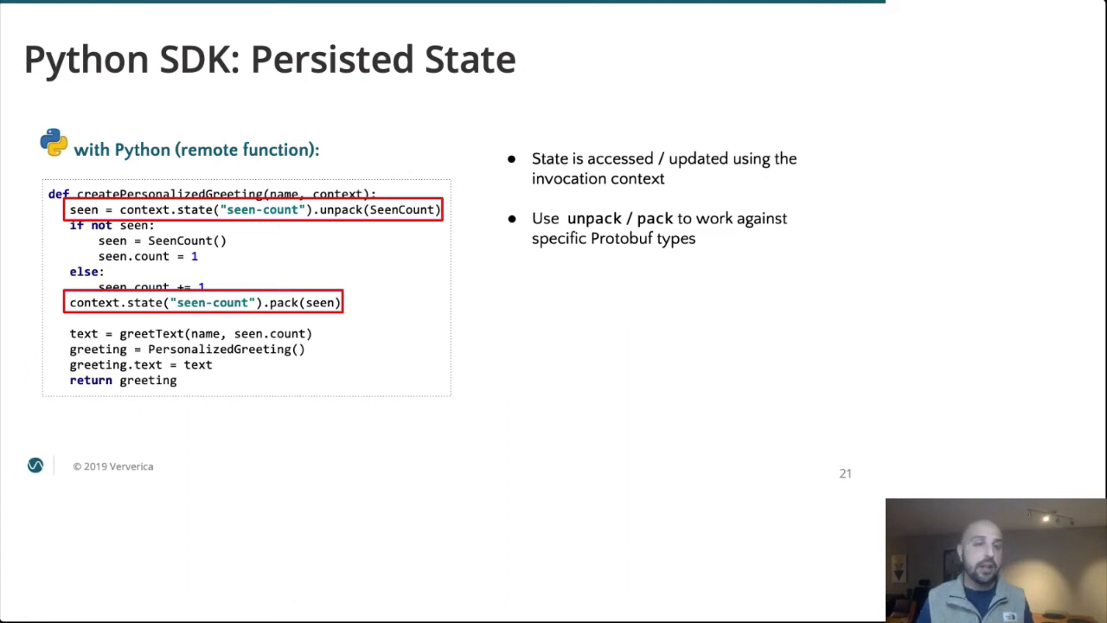
key(Right)
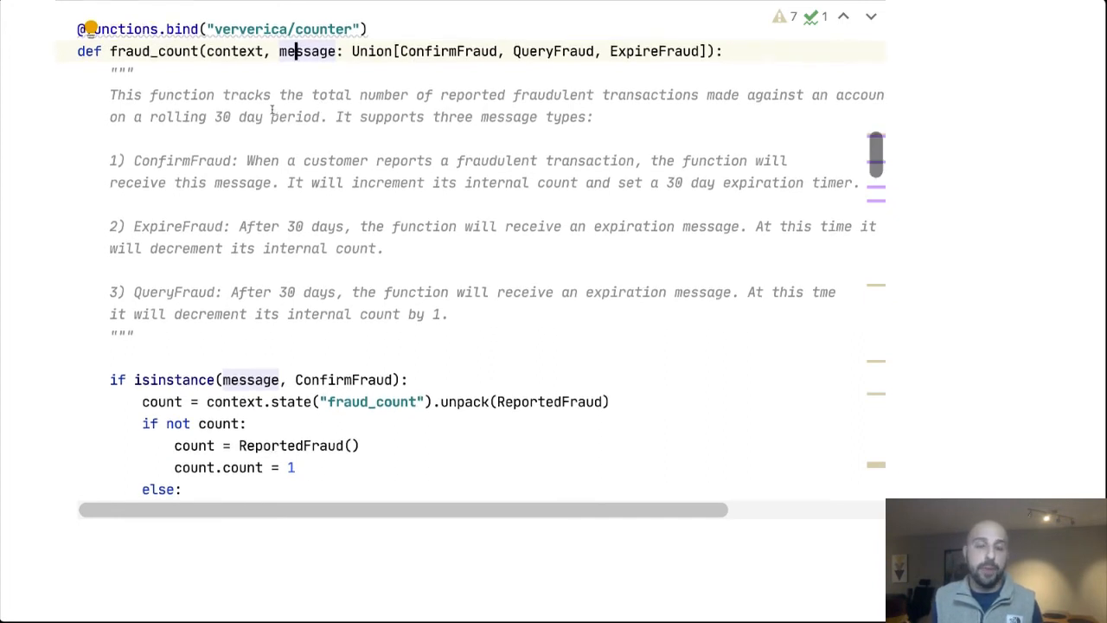
scroll(down, 3)
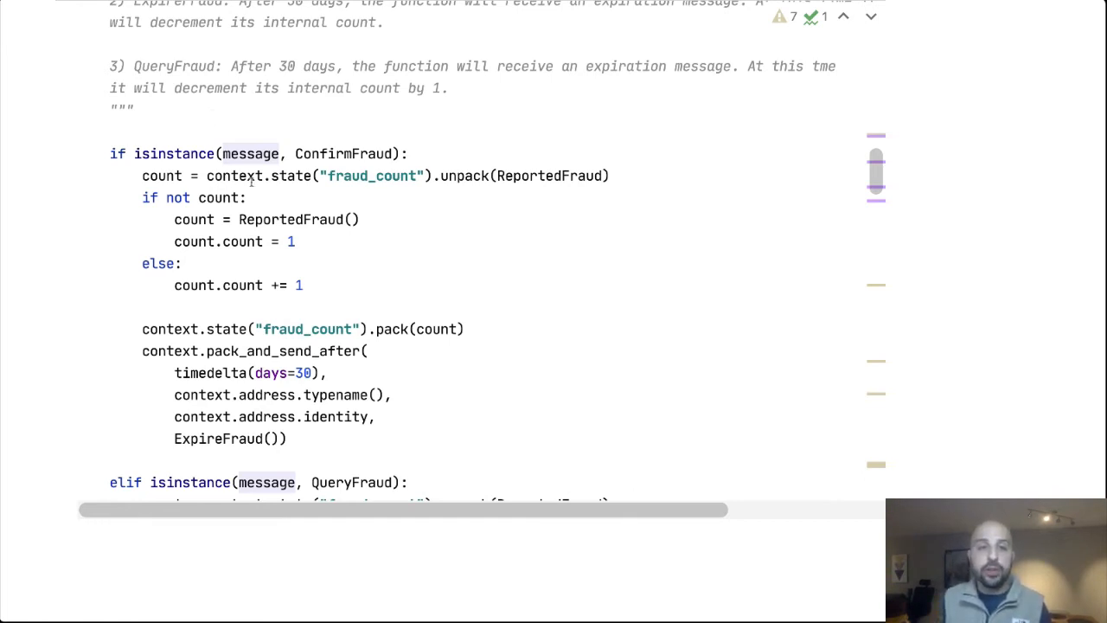
click(255, 175)
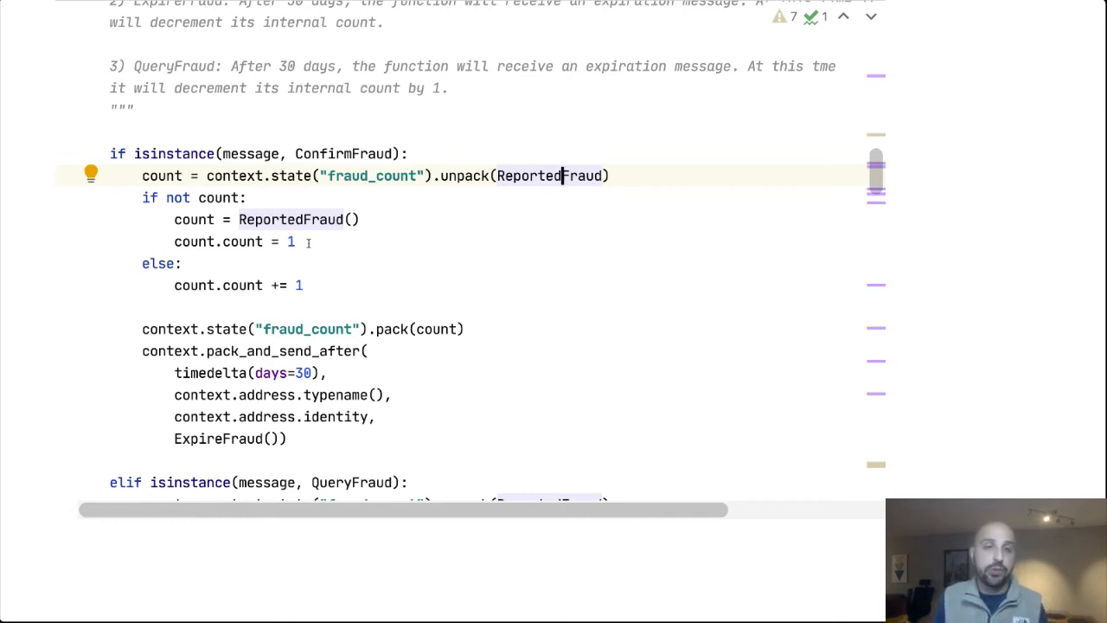
mouse_move(342, 262)
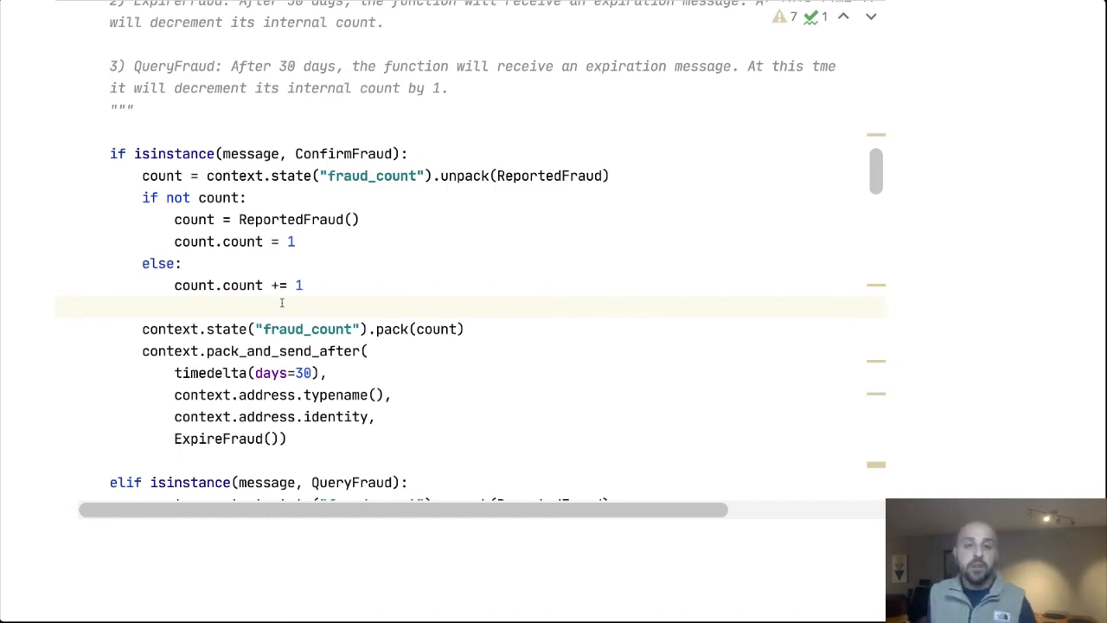
mouse_move(298, 346)
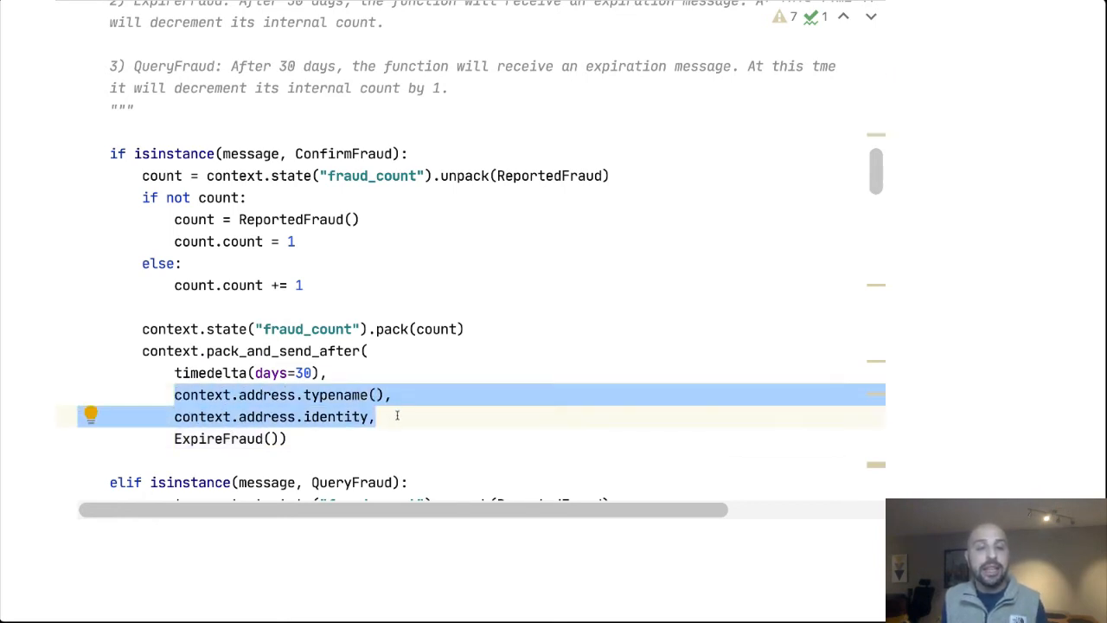
click(266, 438)
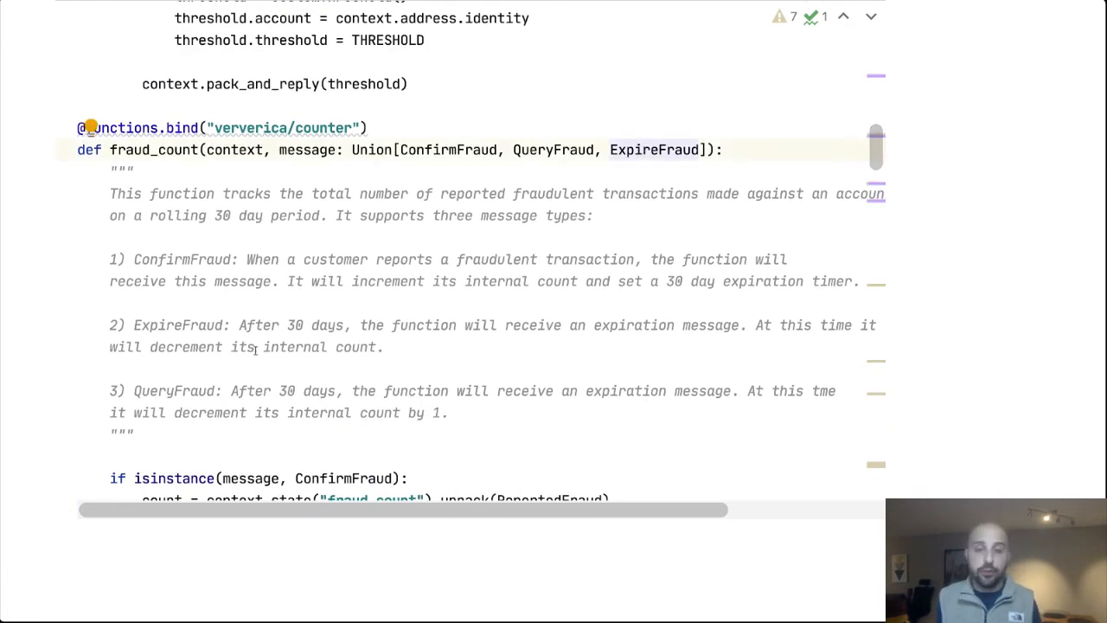
scroll(down, 3)
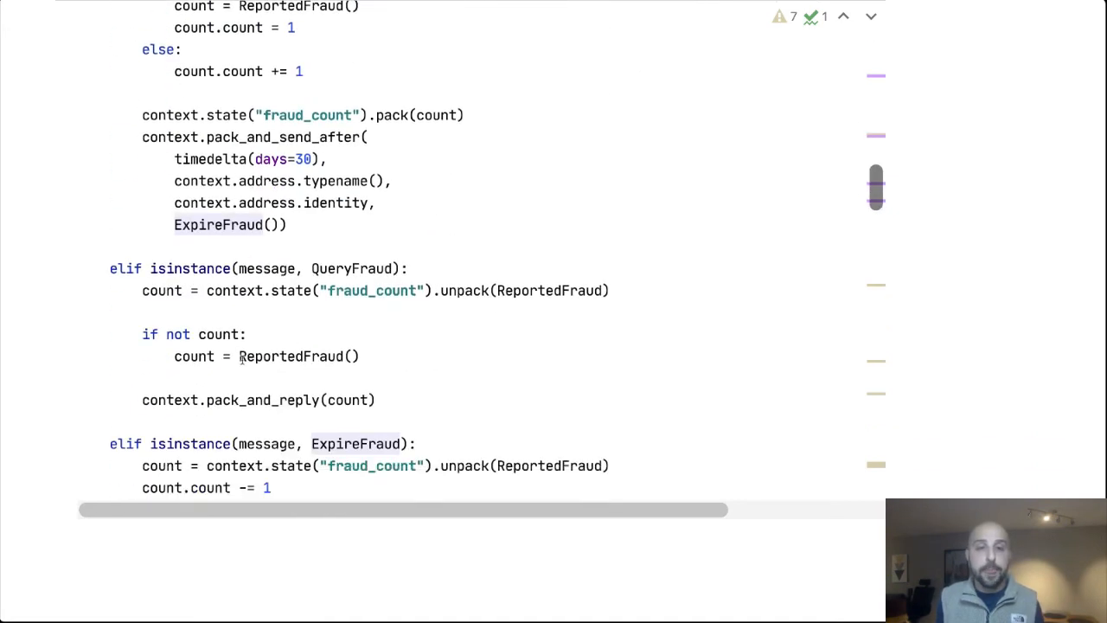
scroll(down, 3)
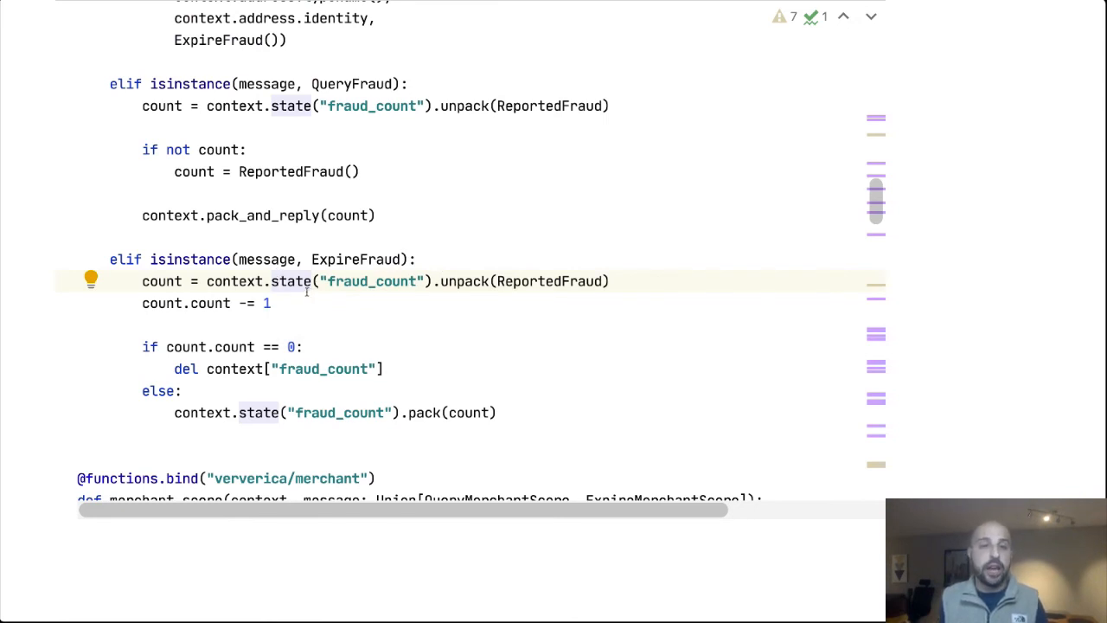
mouse_move(258, 350)
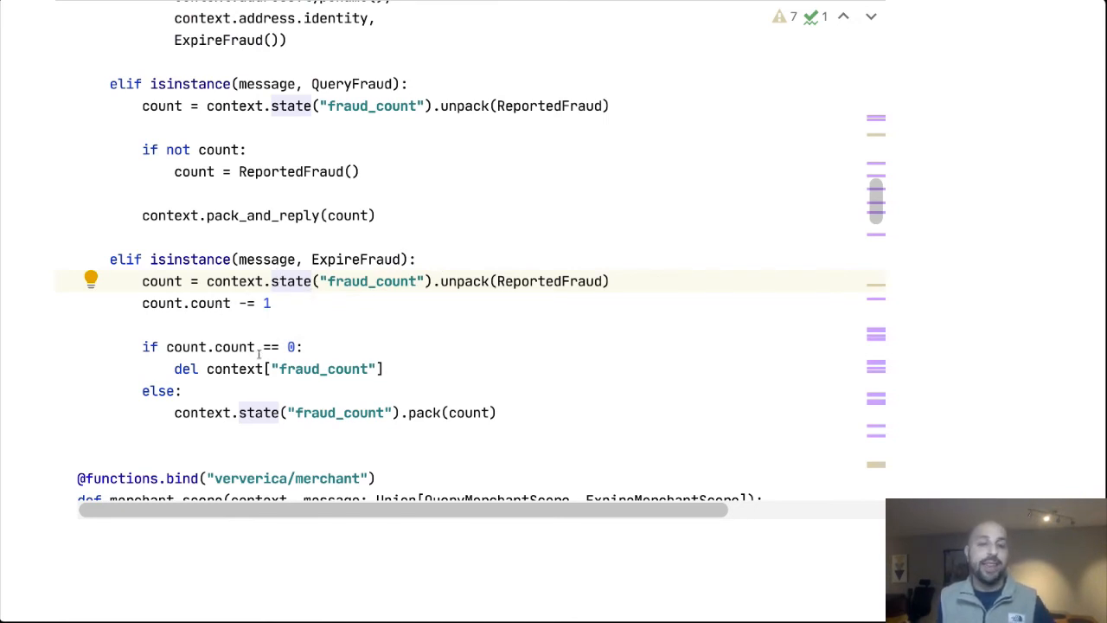
mouse_move(379, 353)
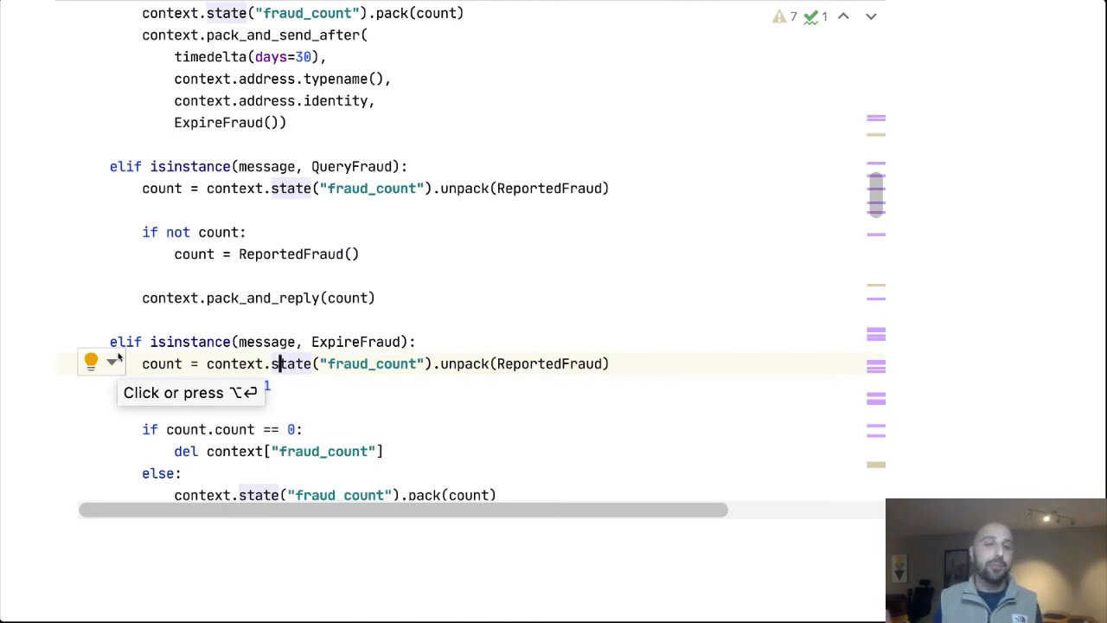
text(count.count -= 1)
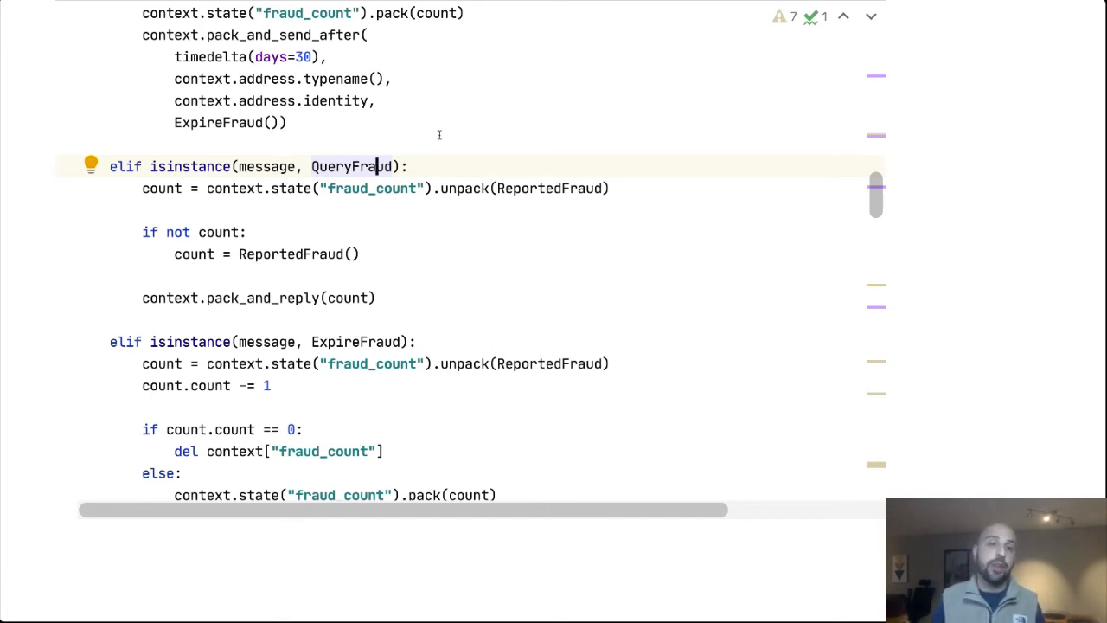
mouse_move(413, 217)
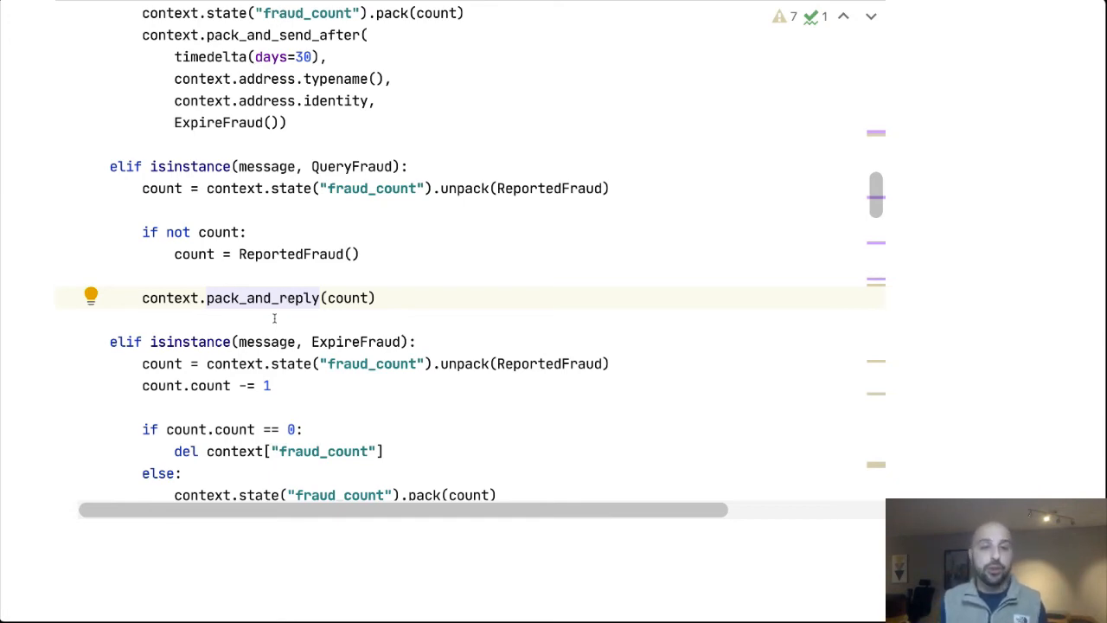
scroll(down, 3)
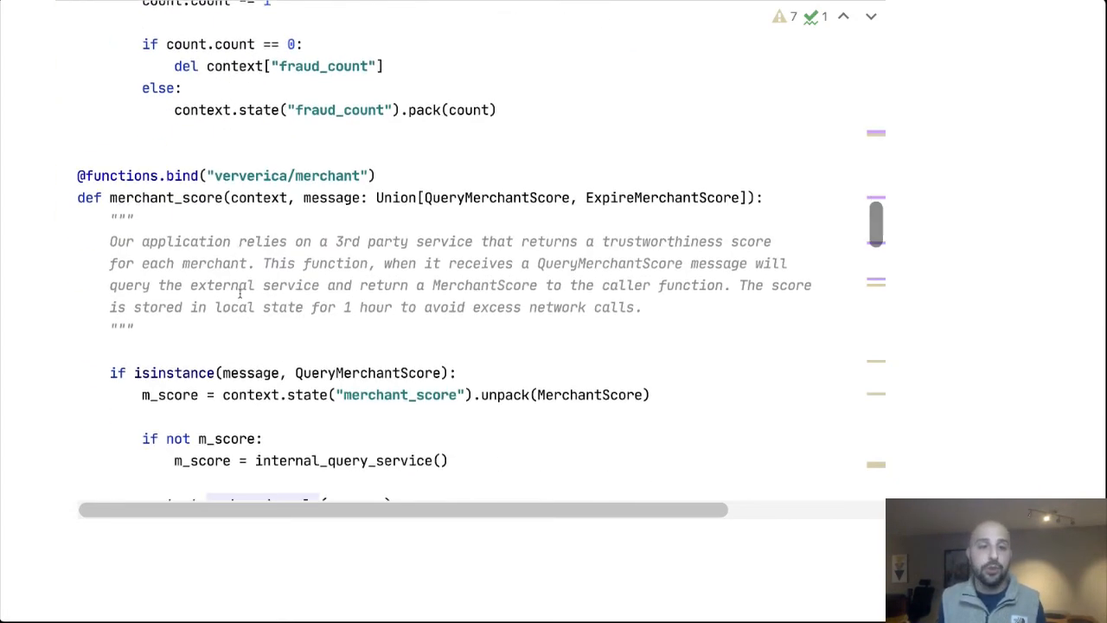
scroll(down, 3)
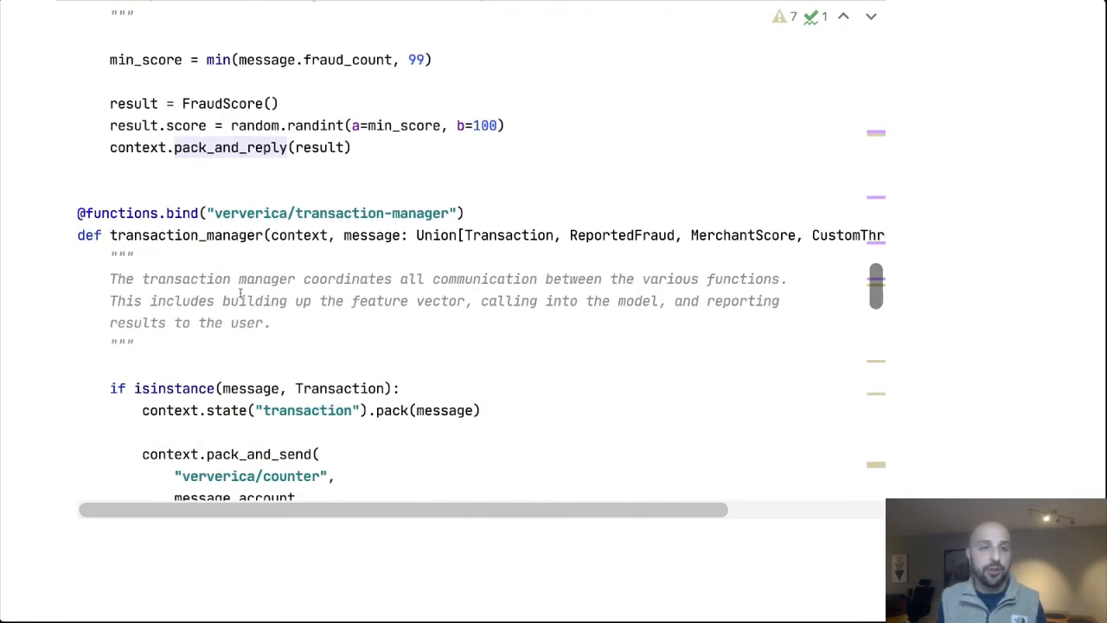
scroll(down, 3)
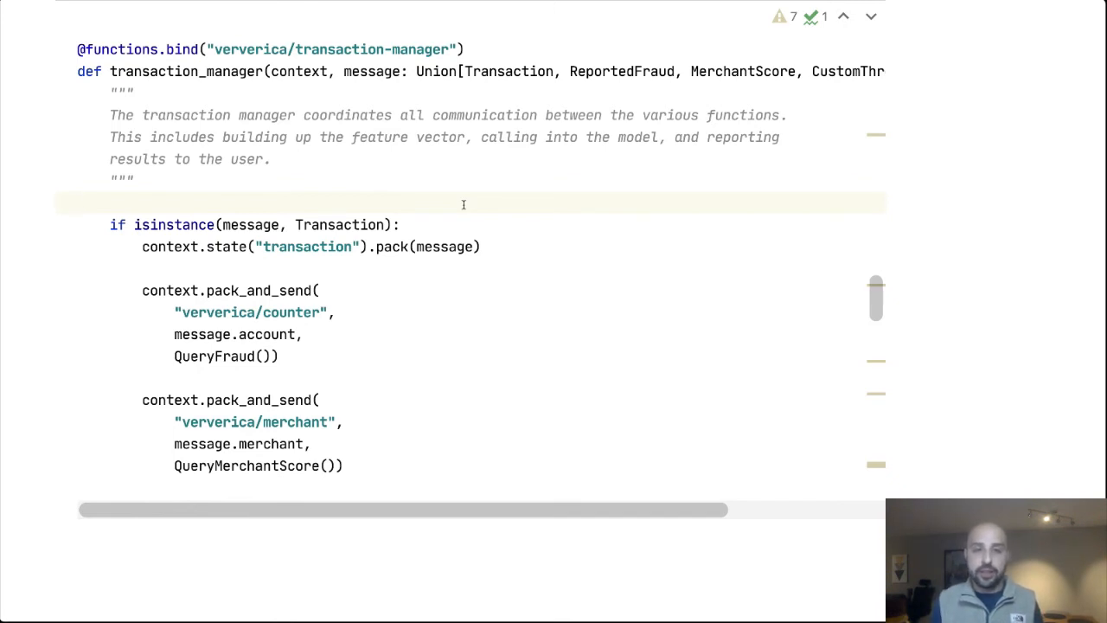
click(78, 203)
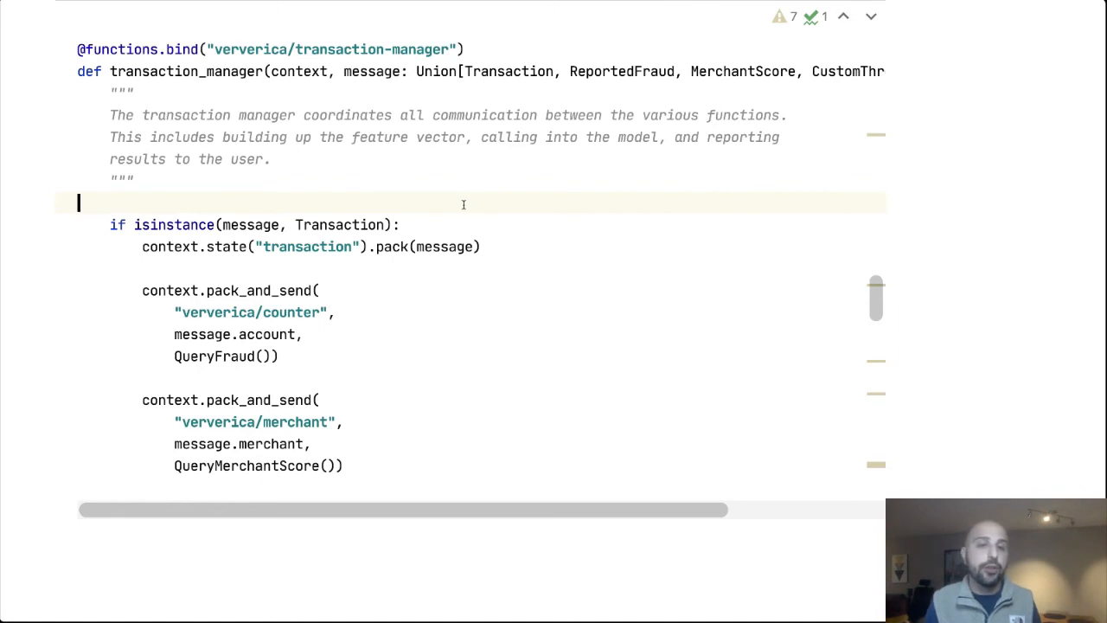
mouse_move(410, 204)
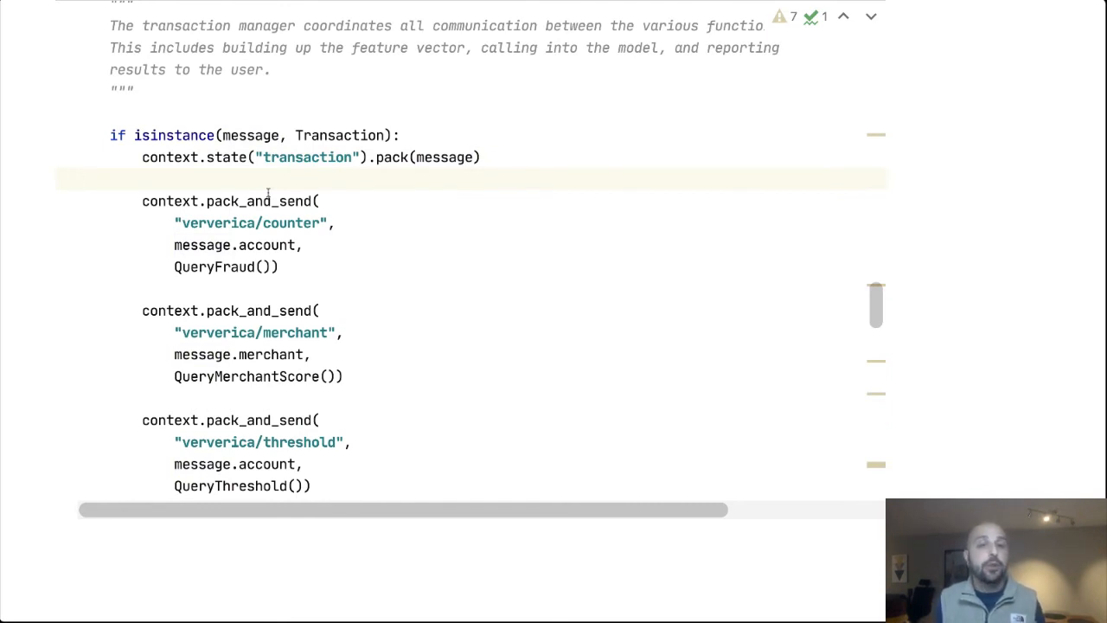
scroll(down, 3)
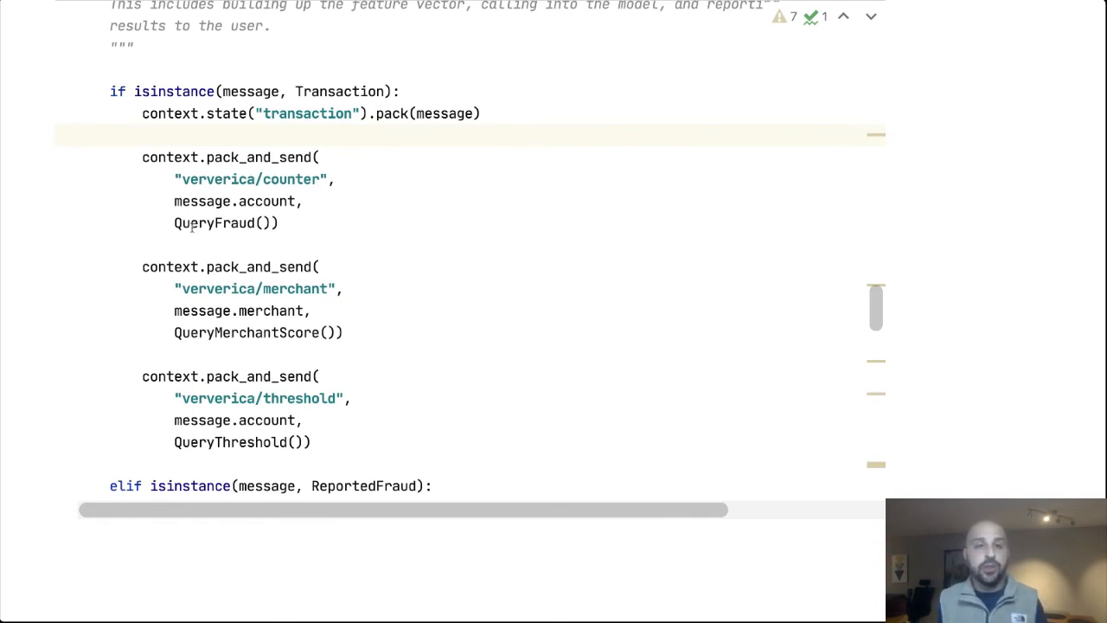
double_click(251, 179)
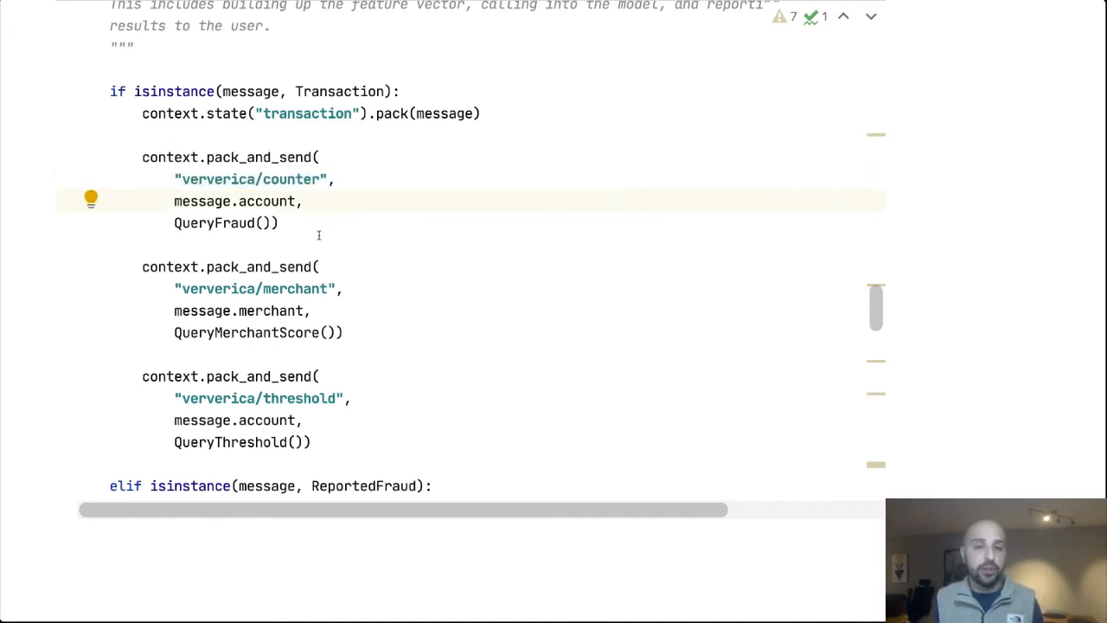
drag(174, 311, 343, 332)
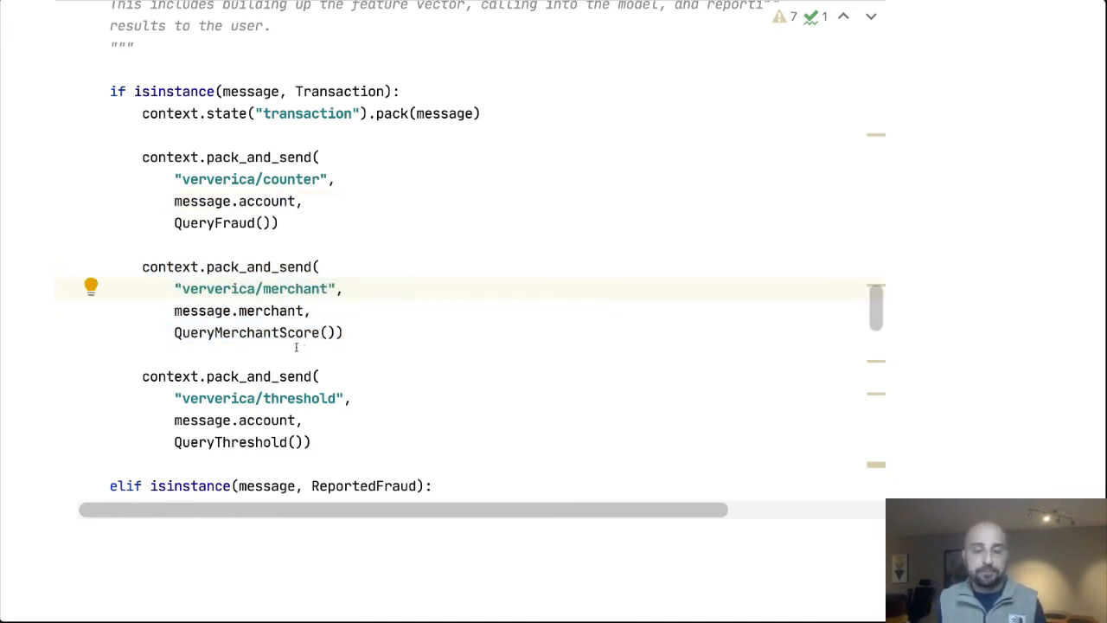
scroll(down, 3)
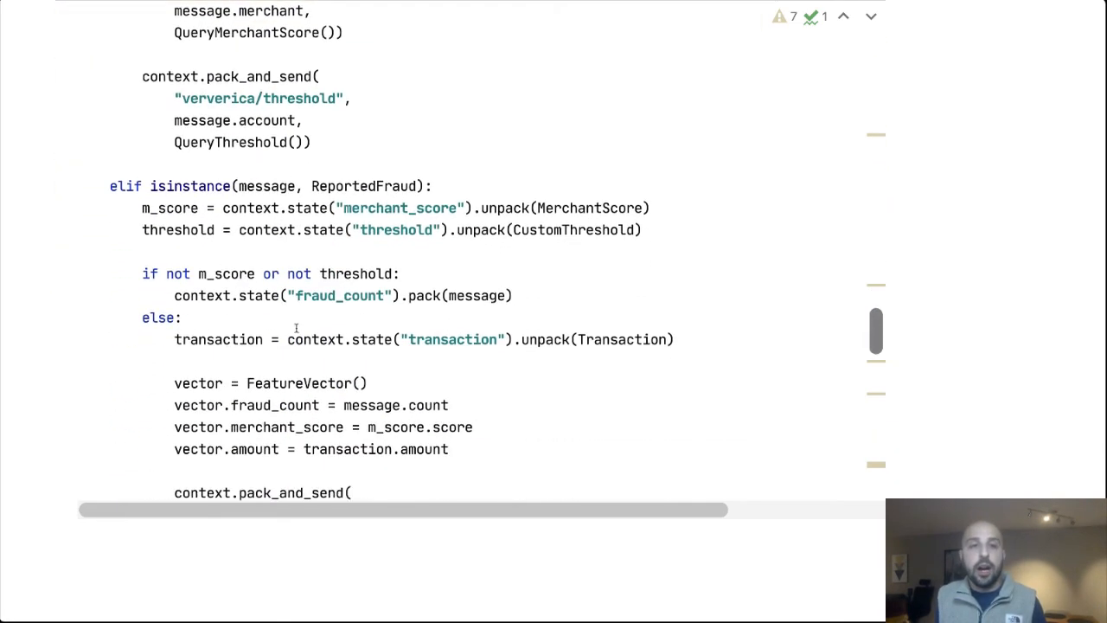
scroll(down, 3)
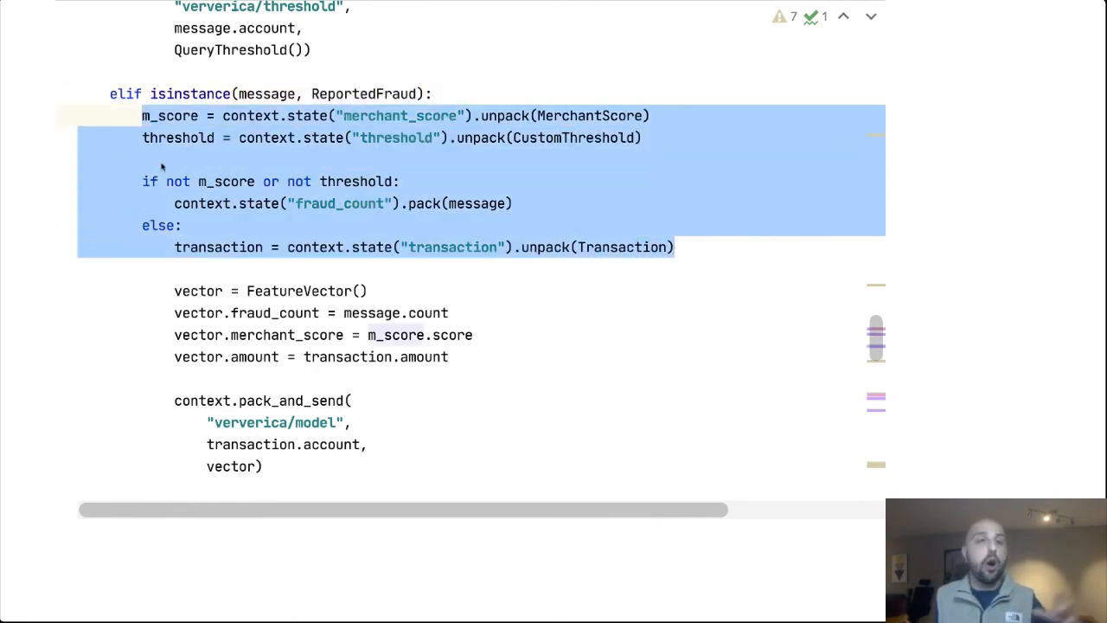
click(186, 168)
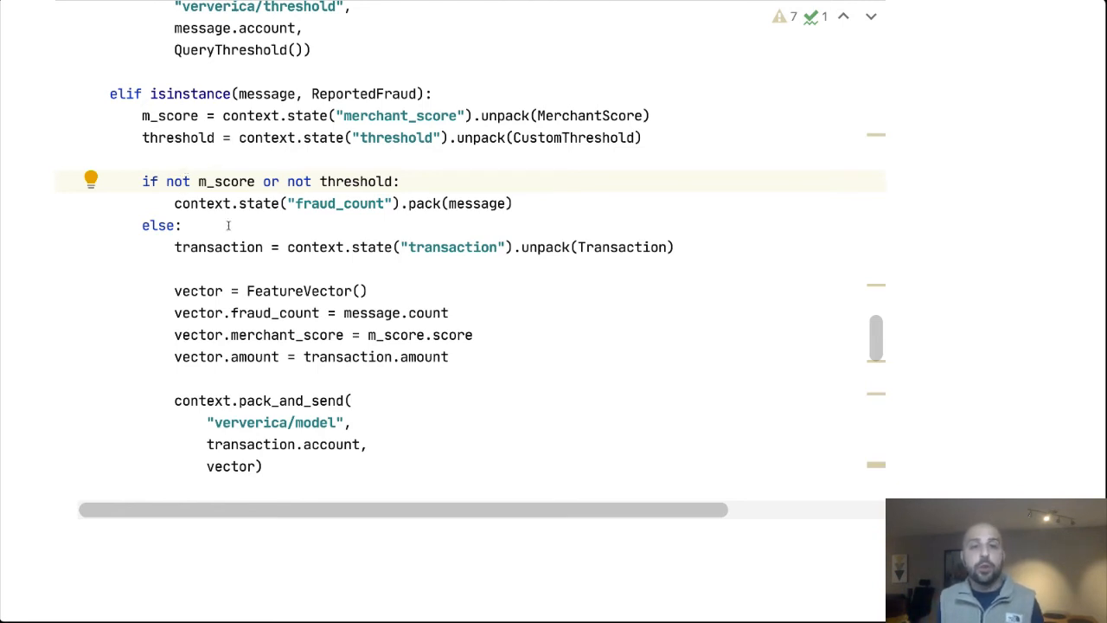
scroll(down, 3)
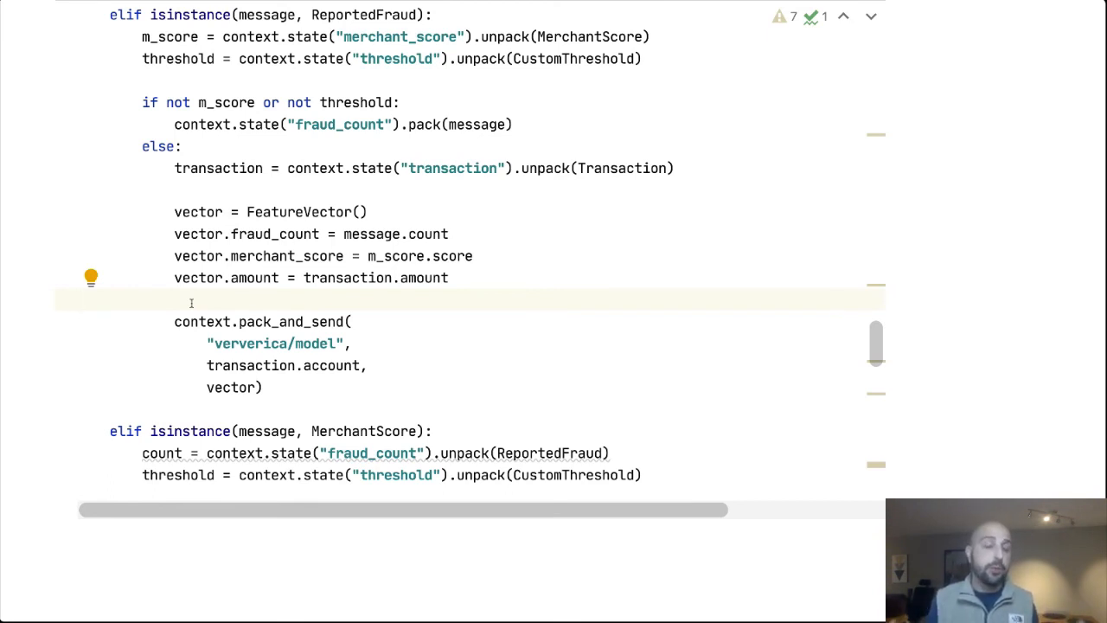
Step: Scroll main.py to the FraudScore branch that sends Kafka alerts and deletes stored state
scroll(down, 3)
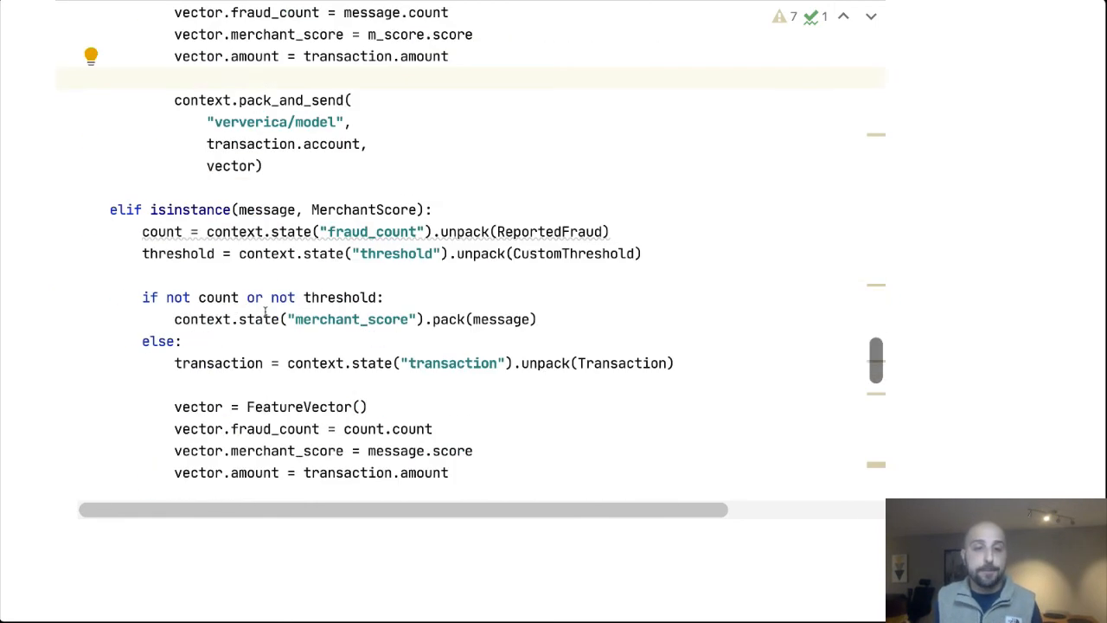
scroll(down, 3)
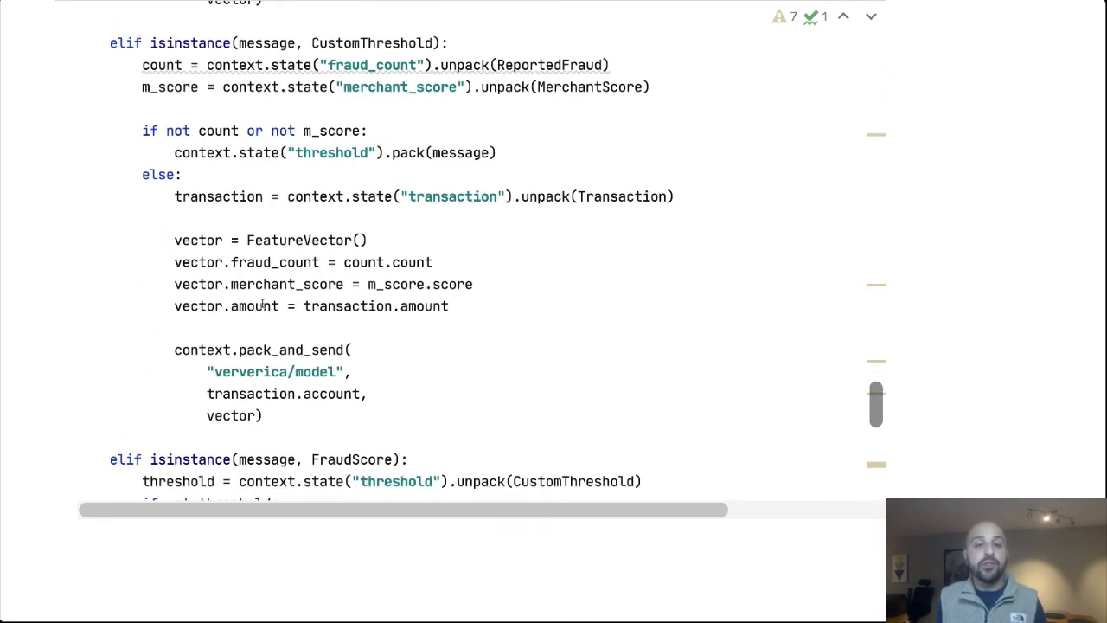
scroll(down, 3)
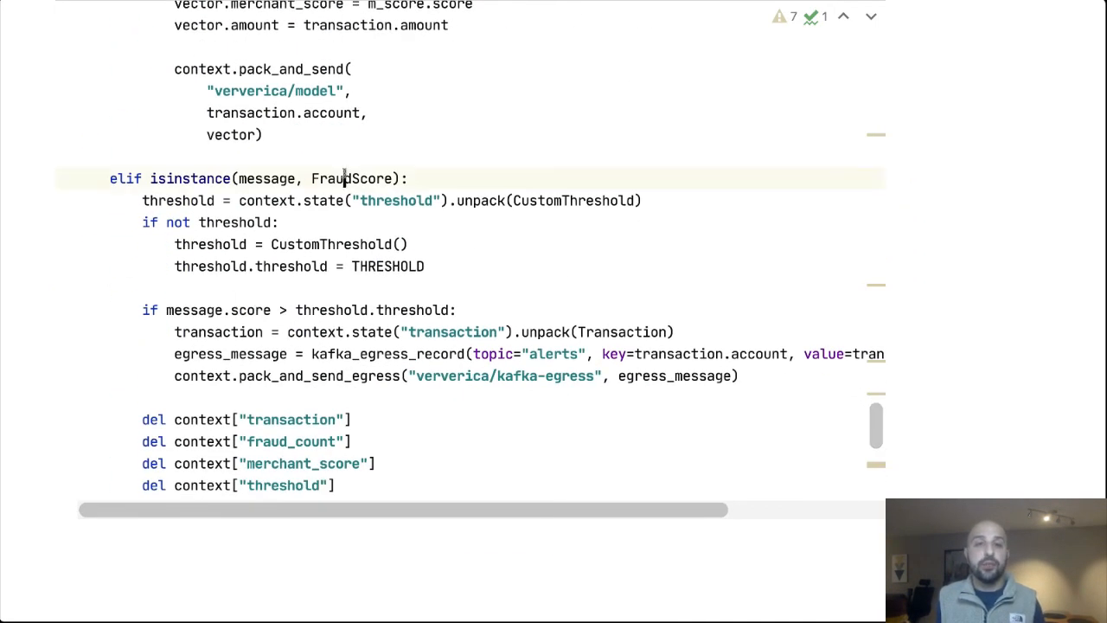
scroll(down, 3)
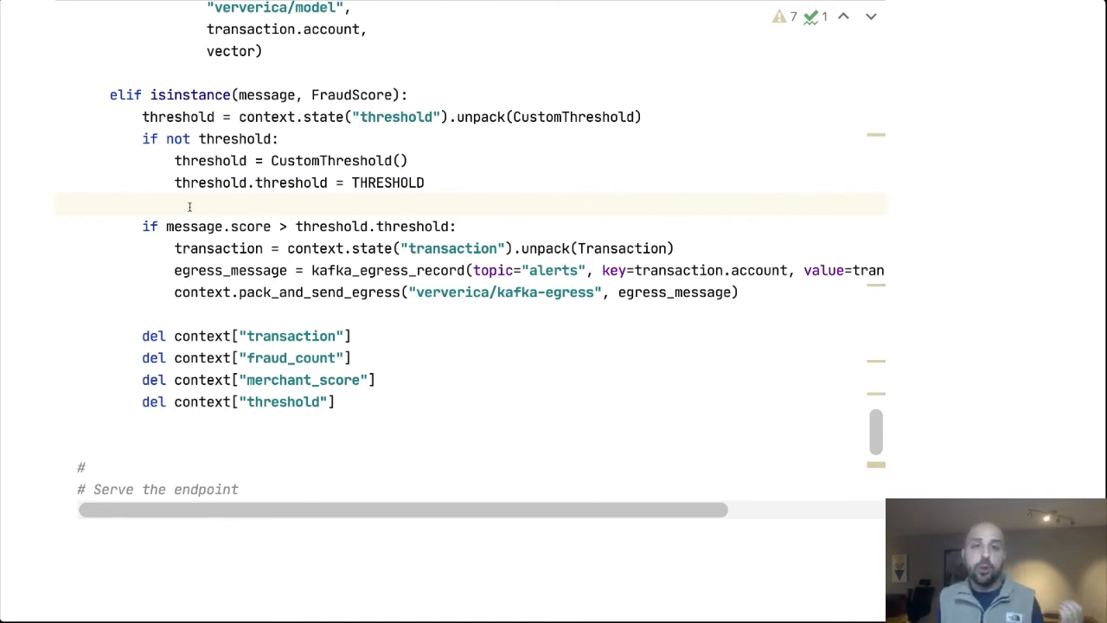
click(401, 225)
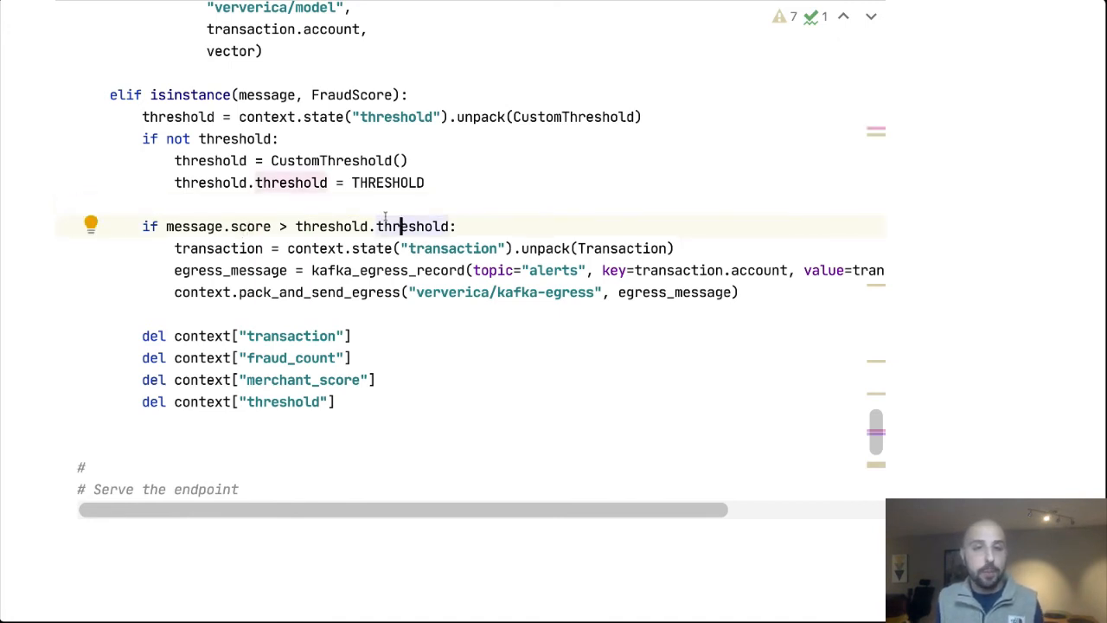
mouse_move(333, 213)
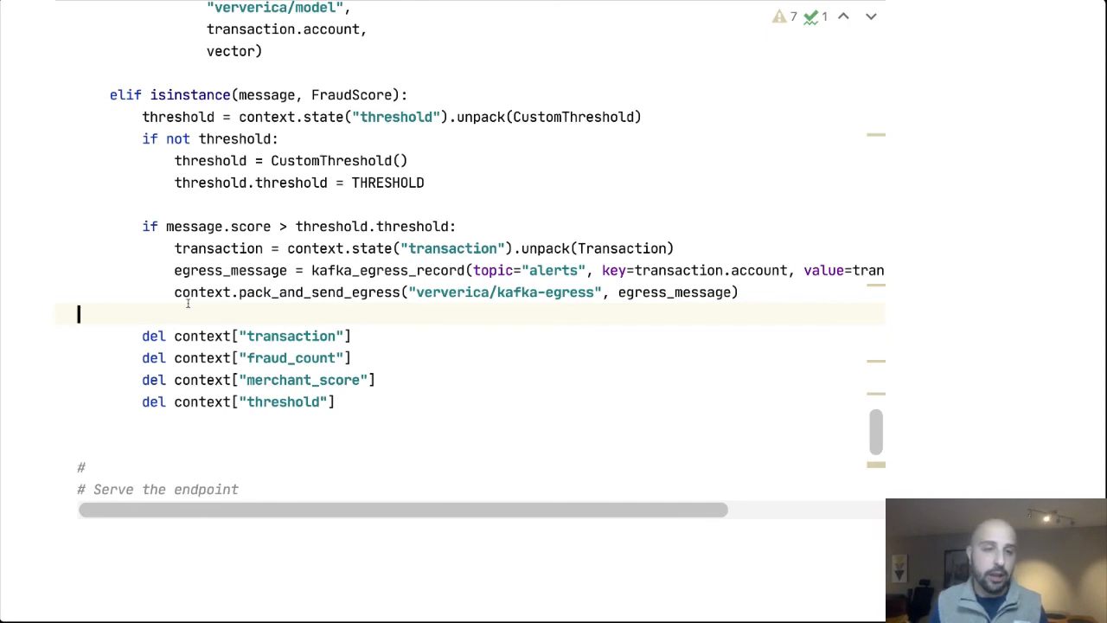
mouse_move(190, 311)
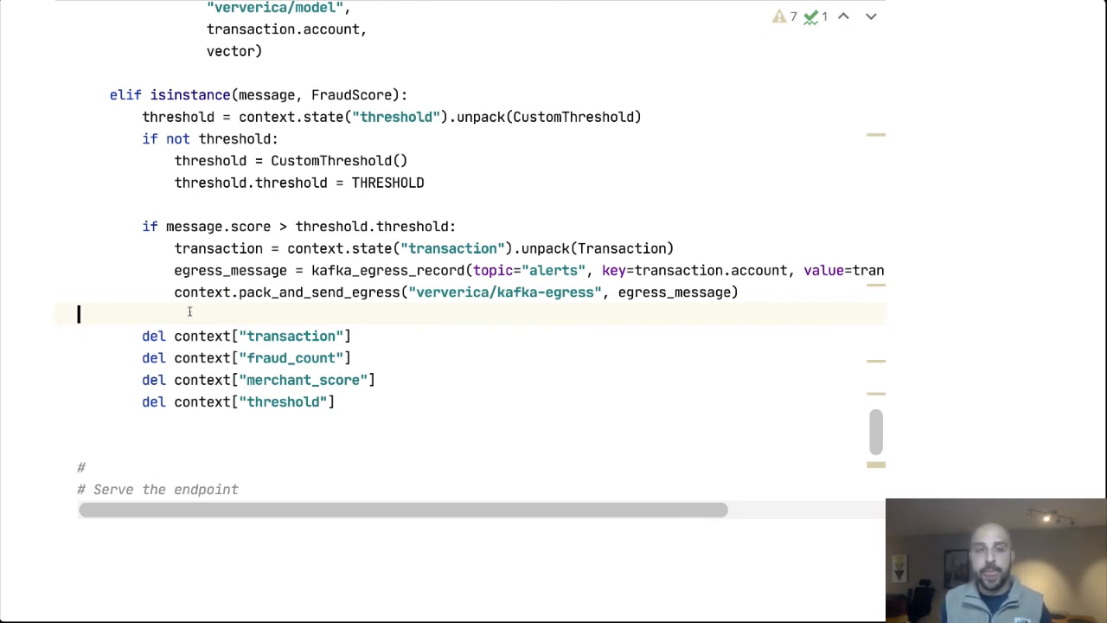
Step: Scroll to the Flask code with the RequestReplyHandler and POST /statefun route
scroll(down, 3)
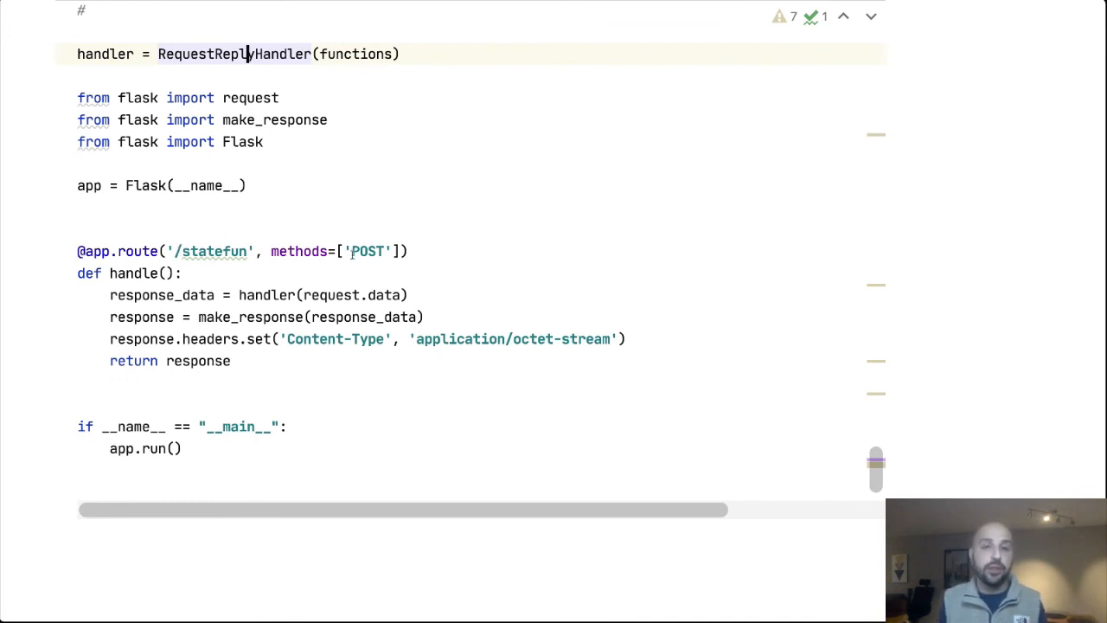
click(384, 295)
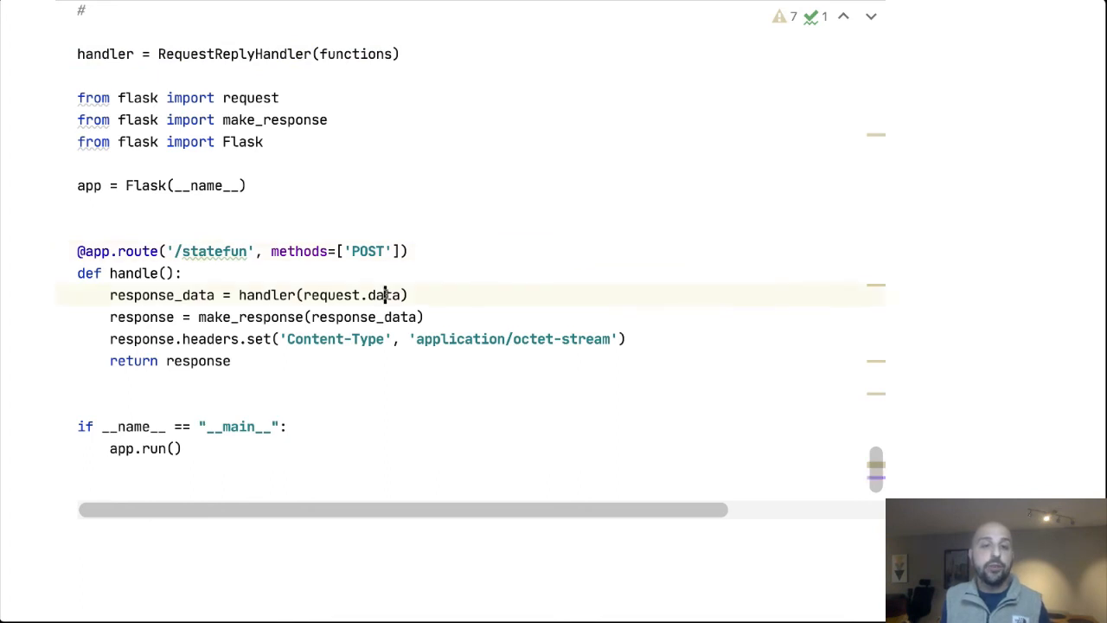
mouse_move(389, 294)
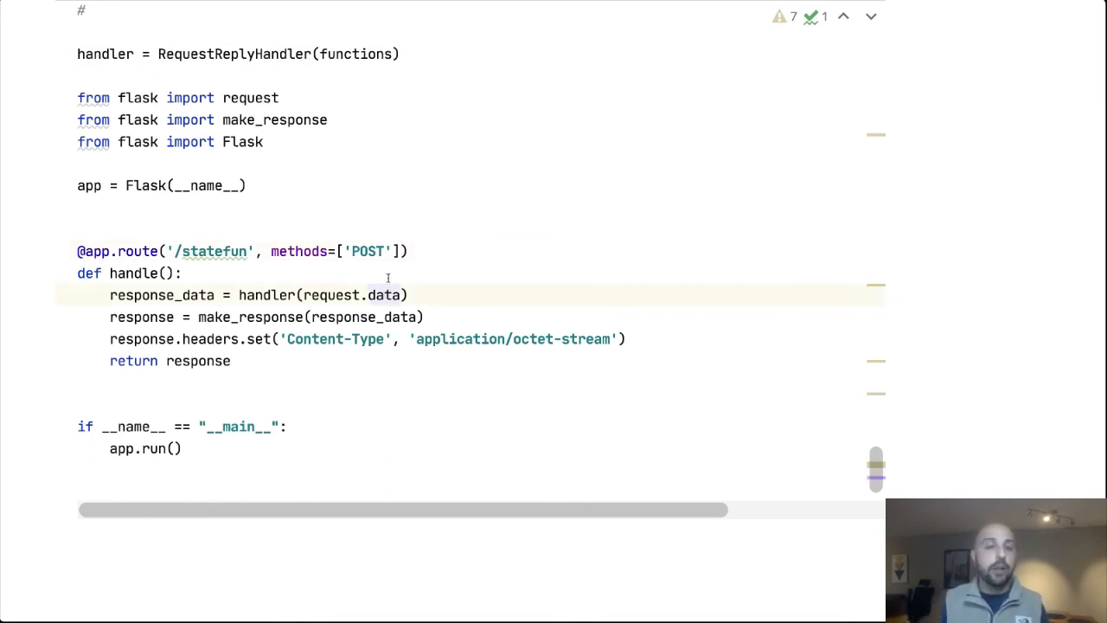
click(264, 295)
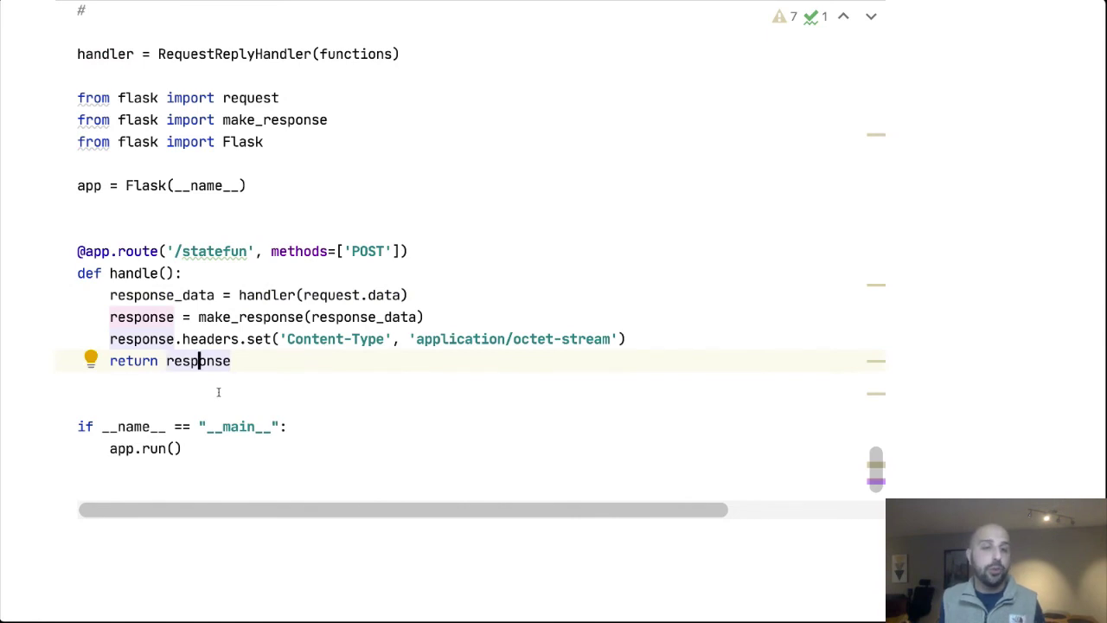
mouse_move(197, 388)
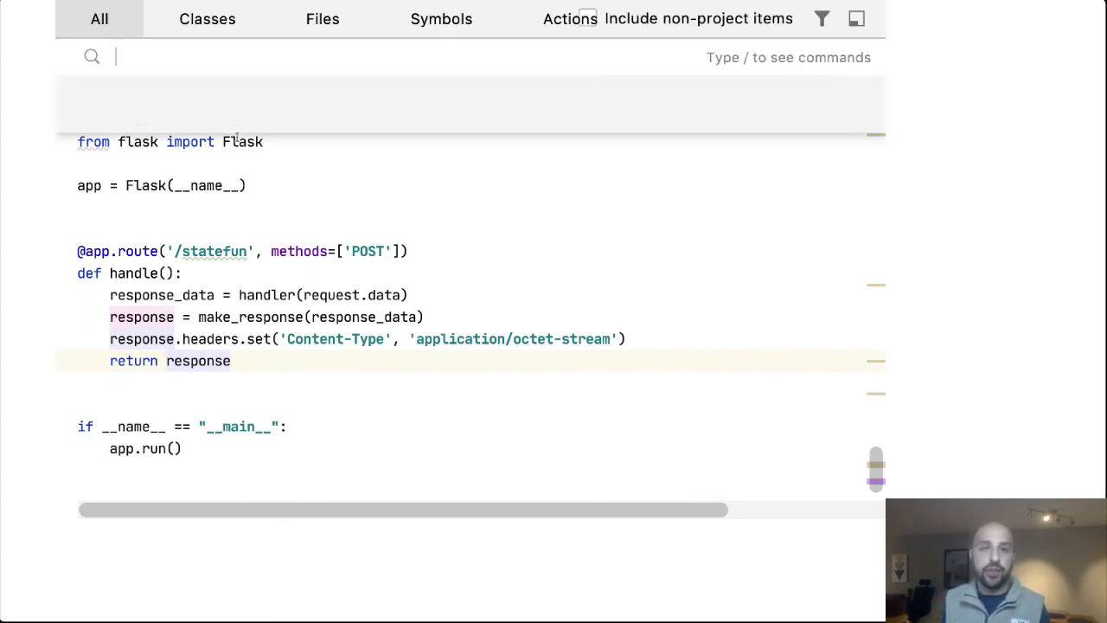
Step: Find 'Doc' in Search Everywhere and open the Dockerfile serving main:app with gunicorn
text(Doc)
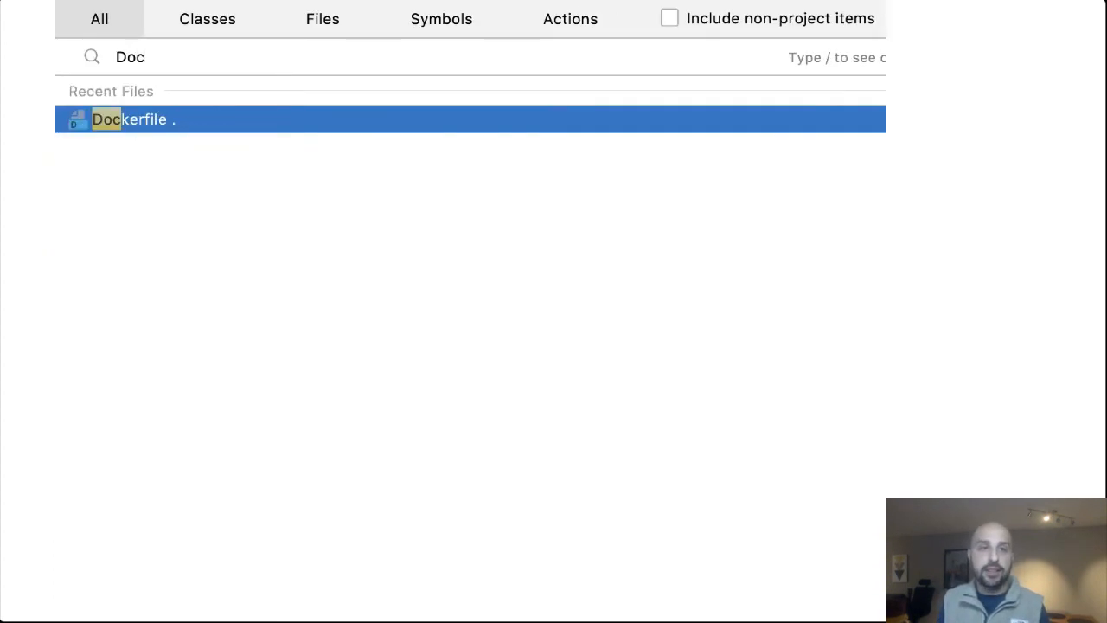
click(130, 119)
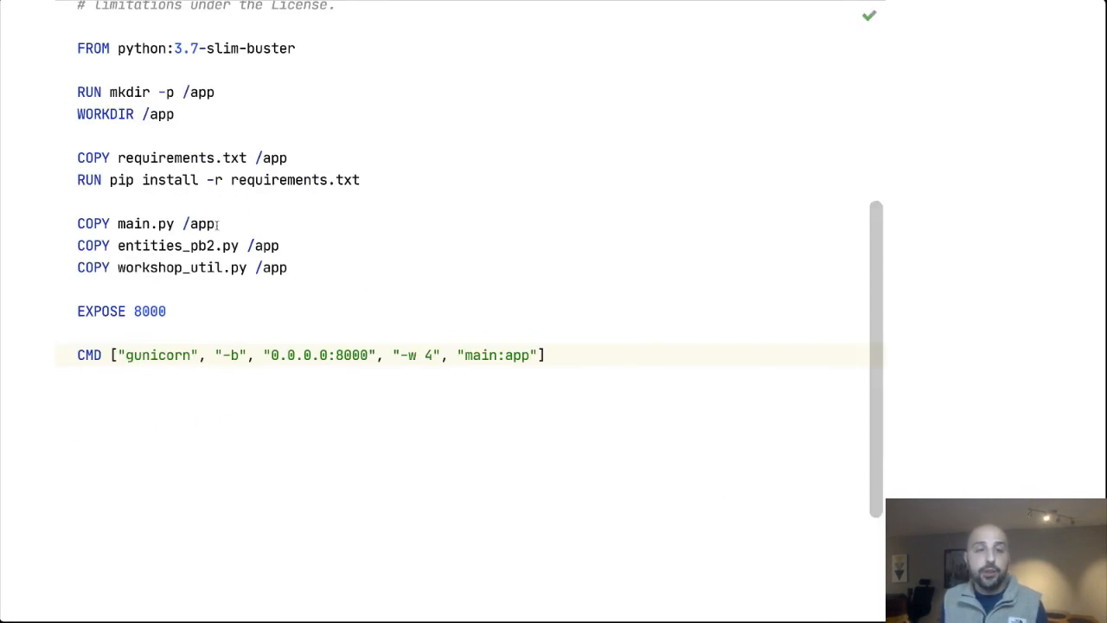
scroll(up, 3)
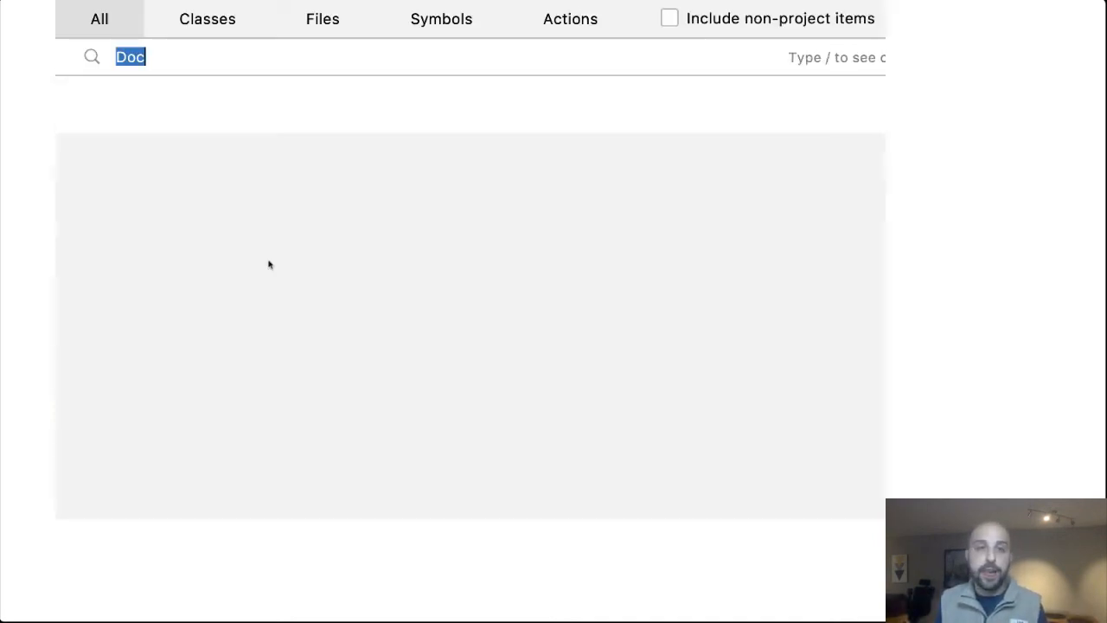
Step: Open requirements.txt, pinning apache-flink-statefun 2.2.0, aiohttp, flask and gunicorn
text(req)
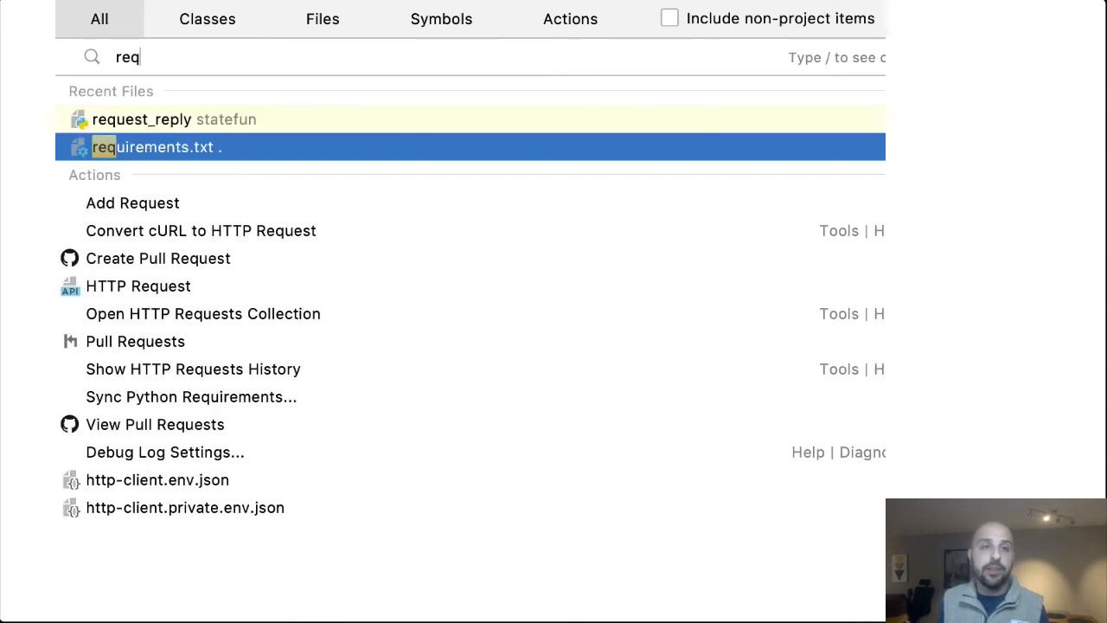
click(155, 146)
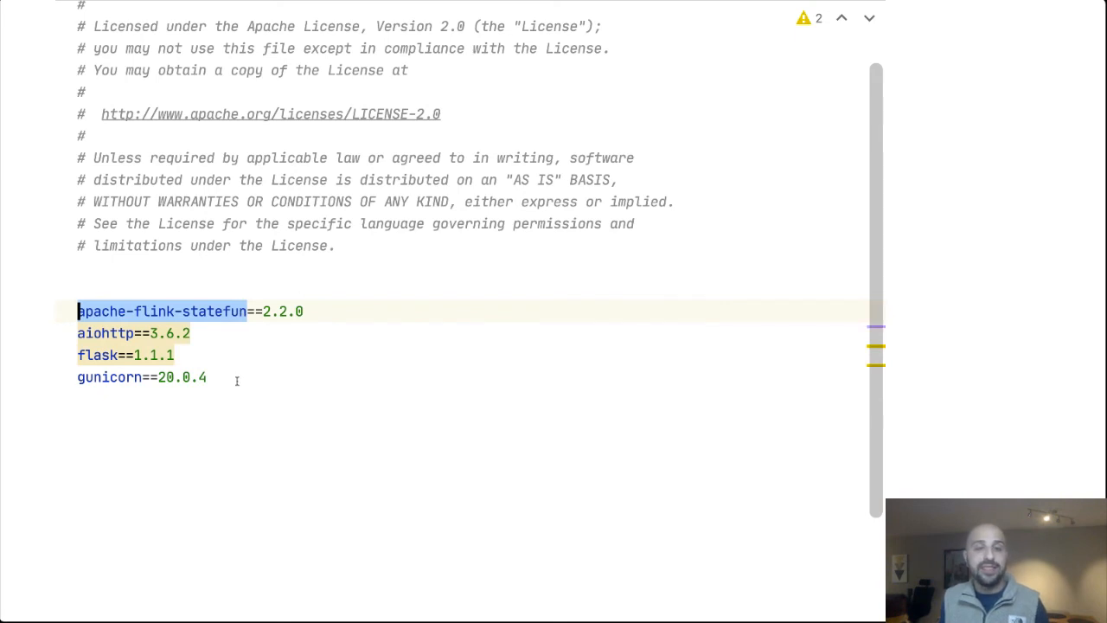
mouse_move(226, 393)
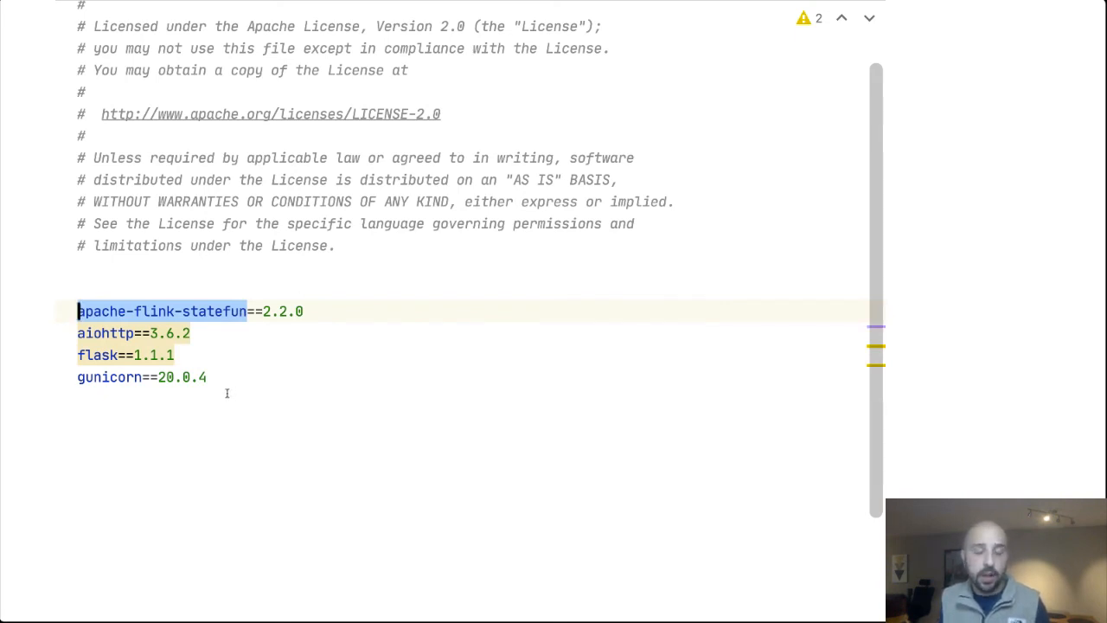
mouse_move(230, 378)
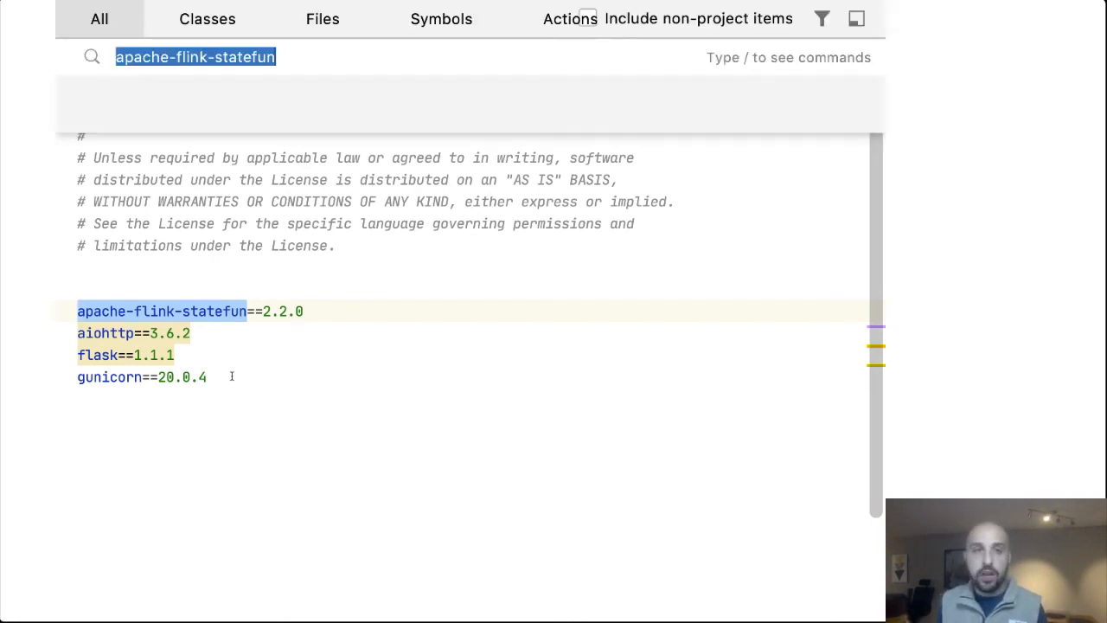
Step: Open deployment.yaml and scroll through it, highlighting the replicas: 10 line
text(depl)
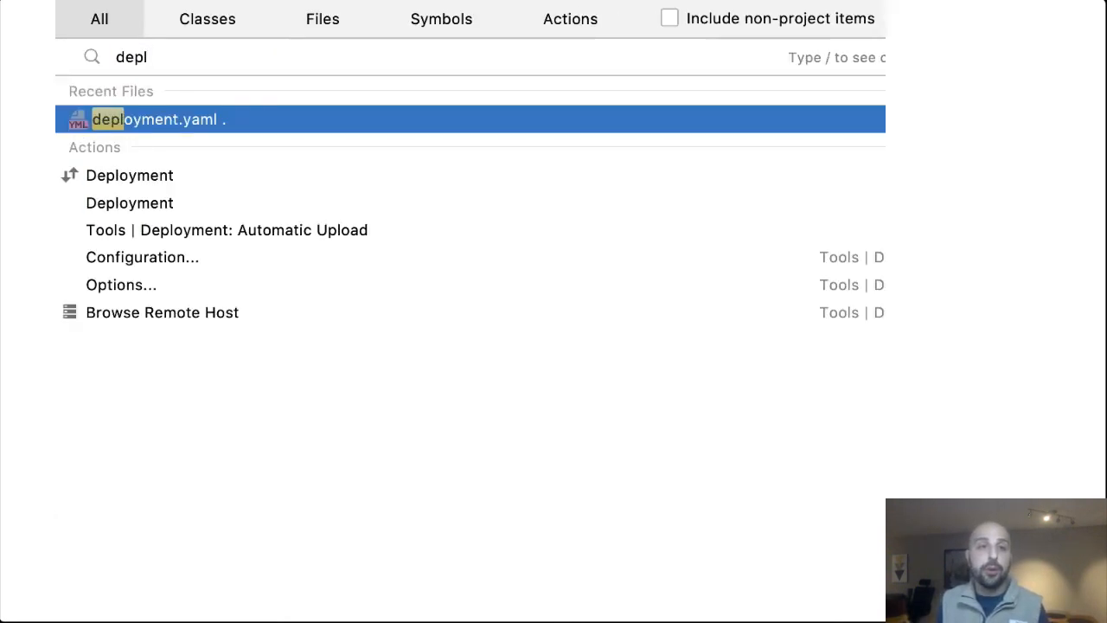
click(155, 119)
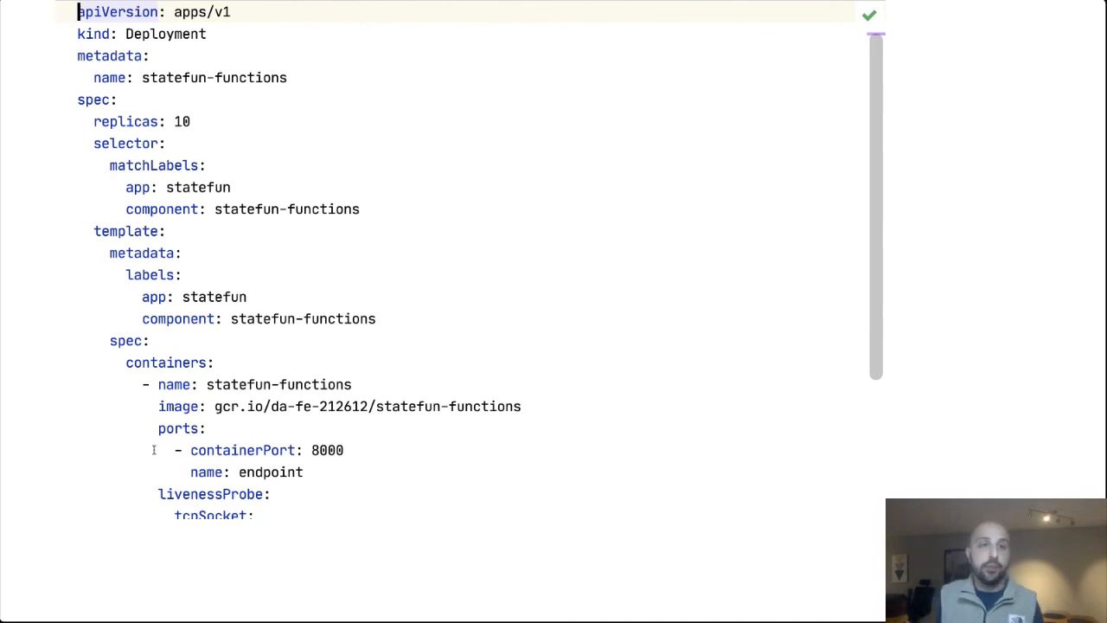
scroll(down, 3)
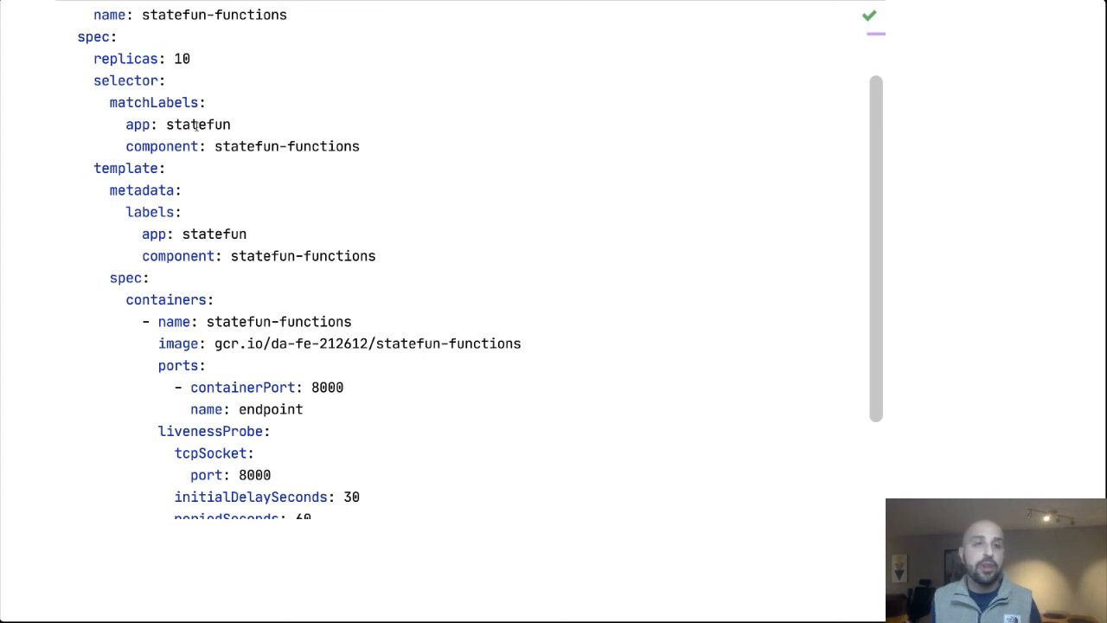
click(184, 58)
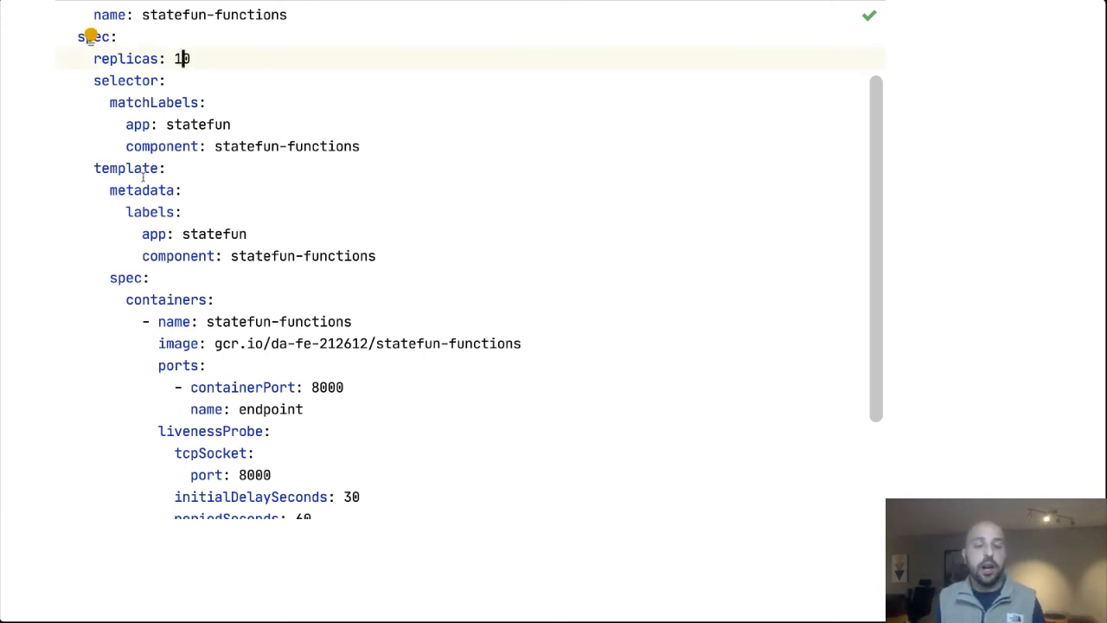
scroll(down, 3)
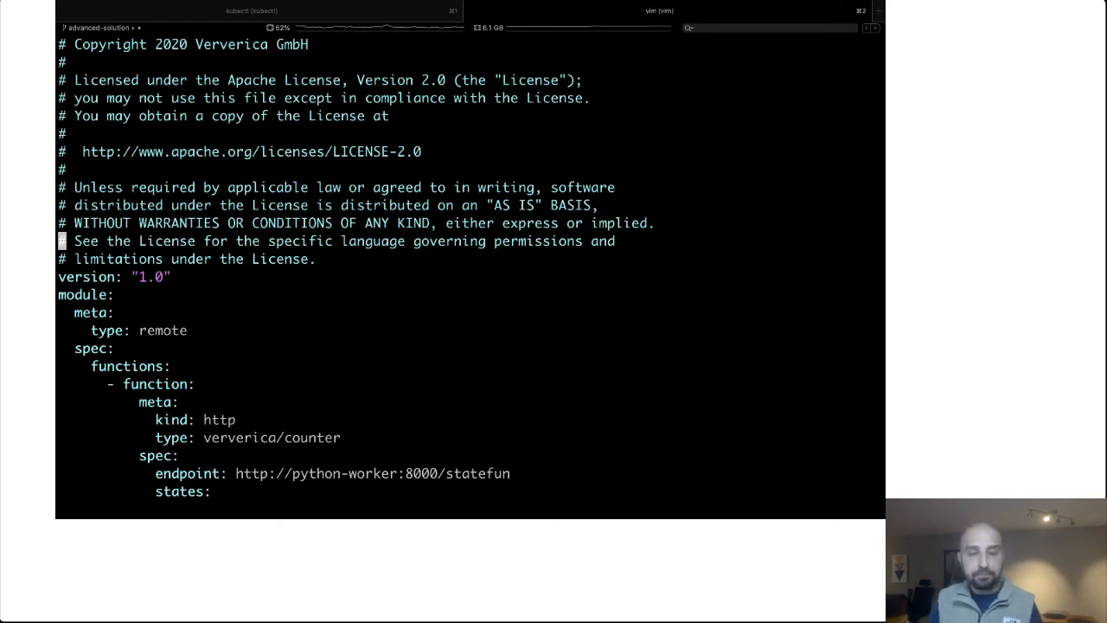
Step: Move down the vim module file to the Kafka ingress entries
key(j)
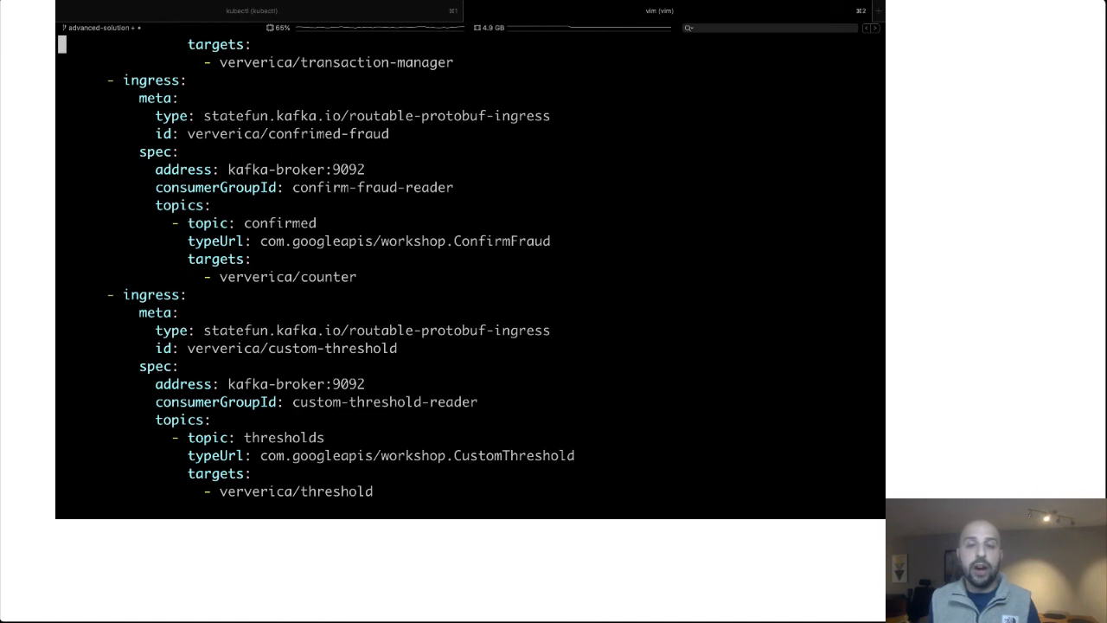
double_click(404, 241)
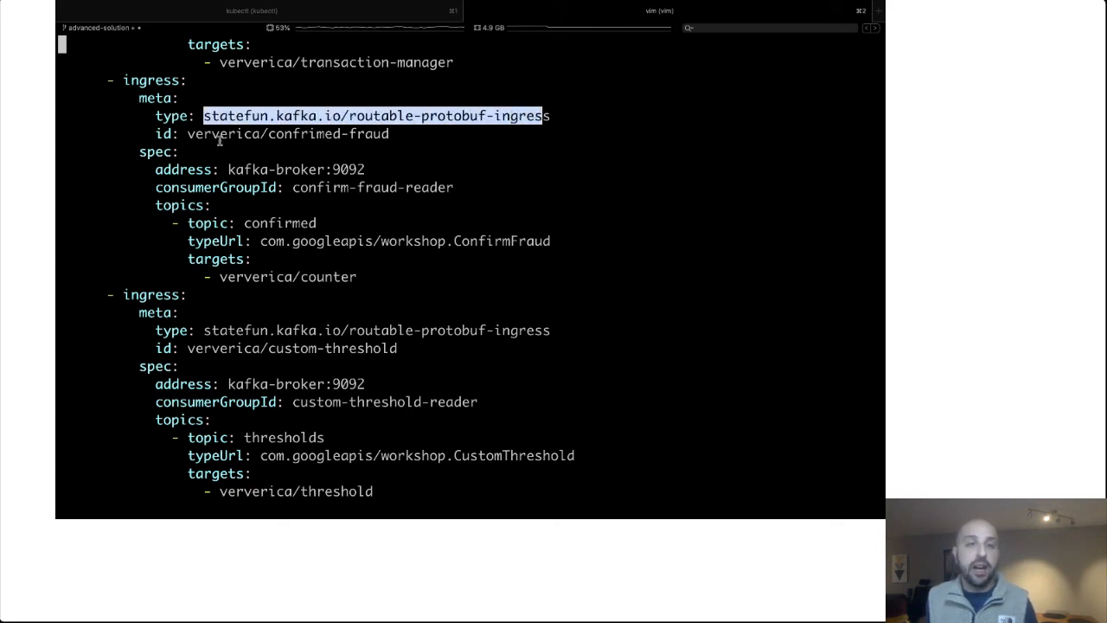
mouse_move(442, 183)
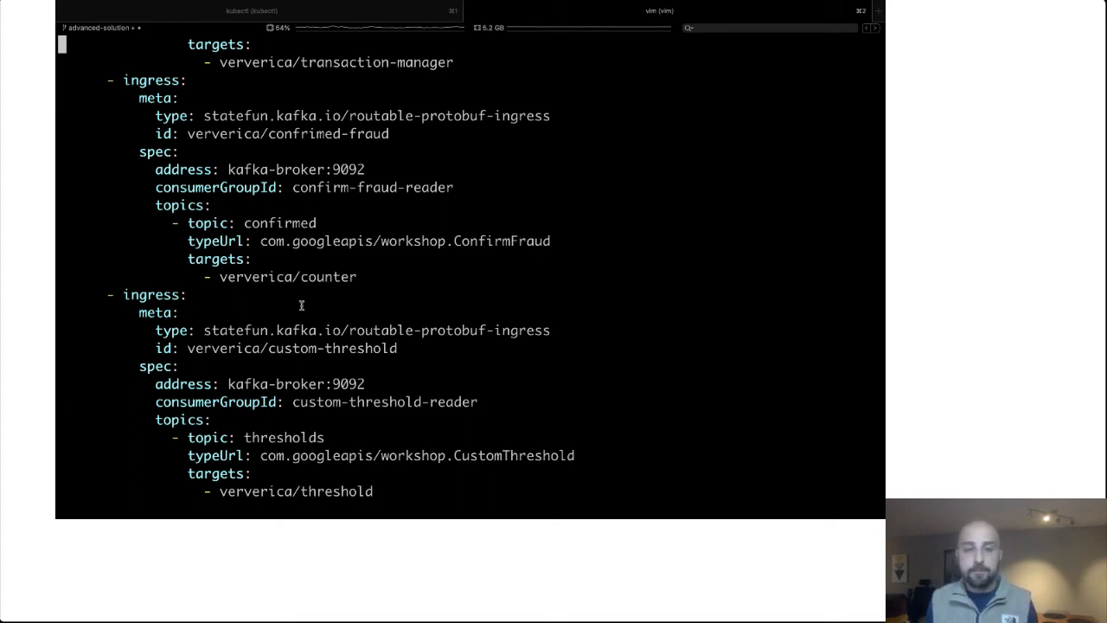
Step: Quit the module file, view the runtime Dockerfile in vim highlighting flink-conf.yaml, then exit
text(:q!)
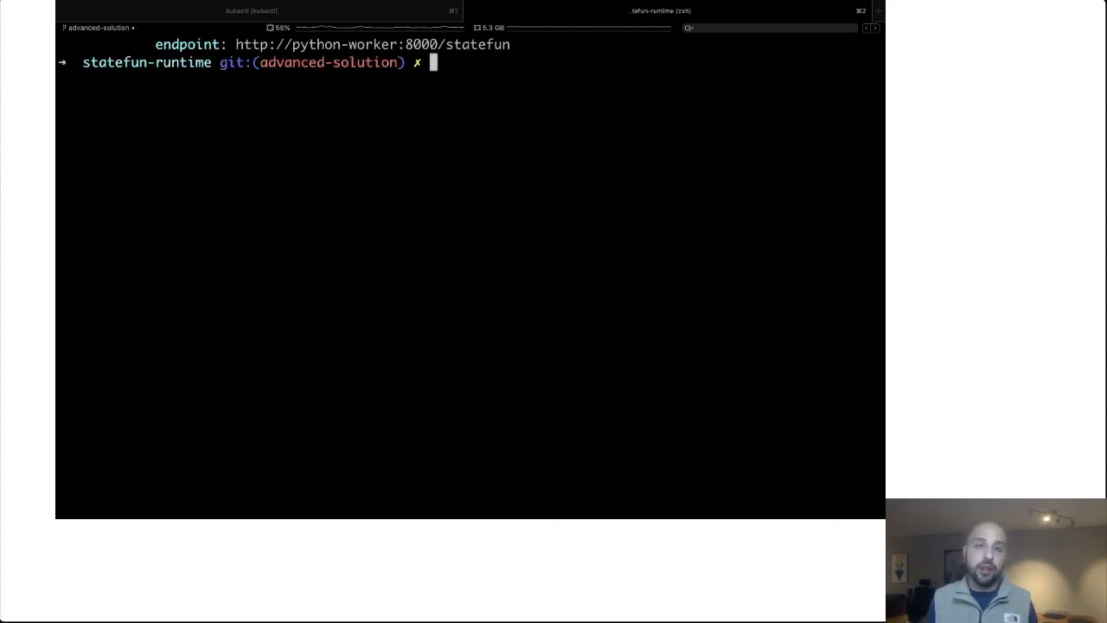
text(vim Dockerfile)
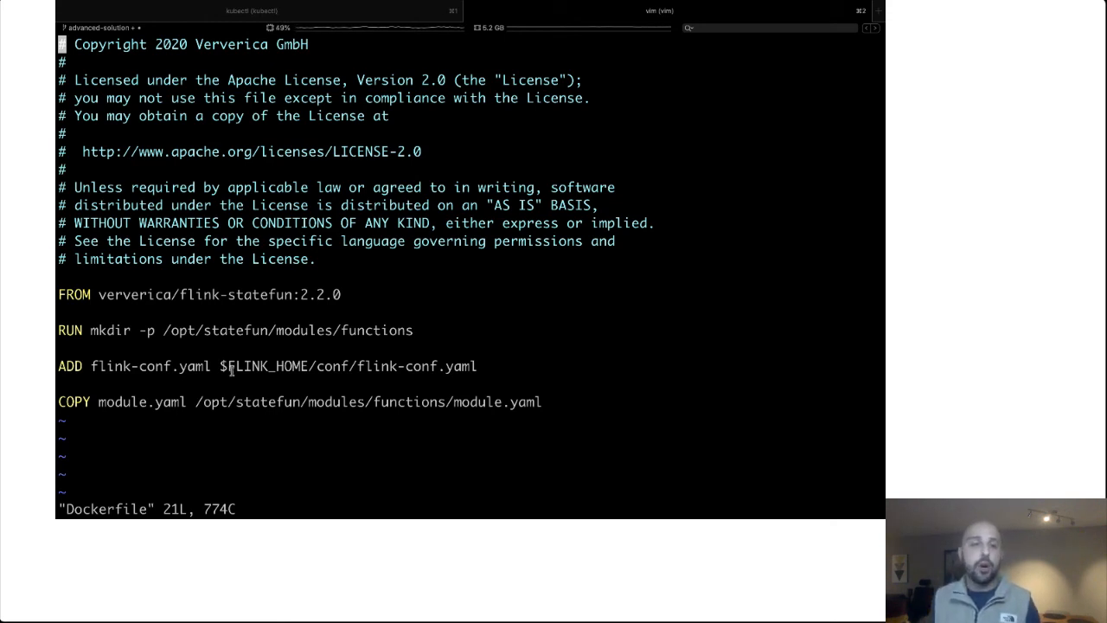
double_click(134, 366)
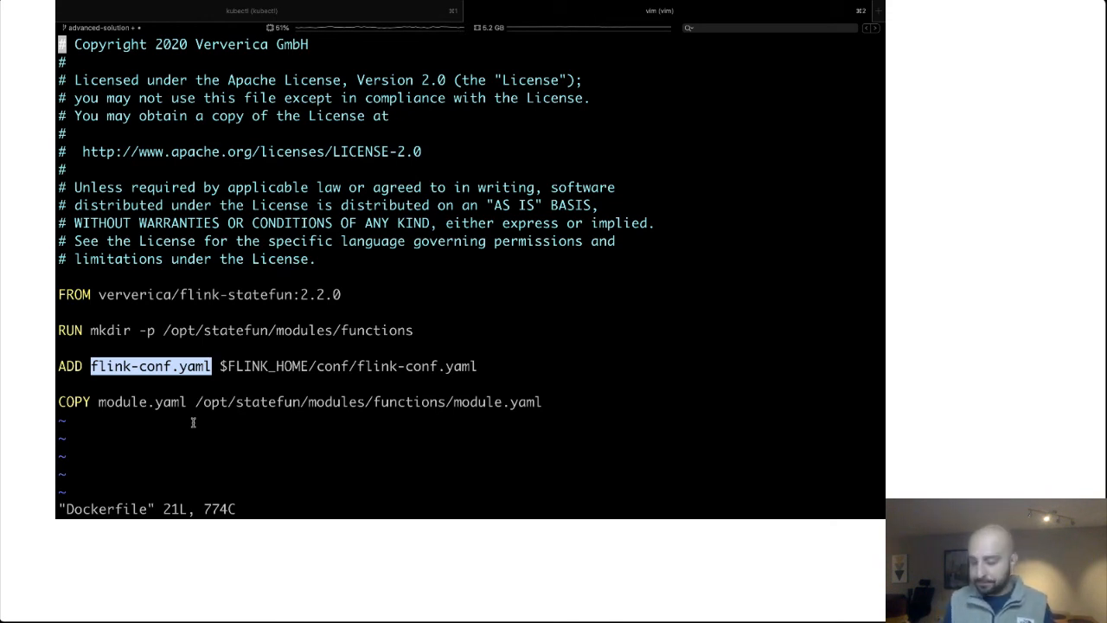
key(:)
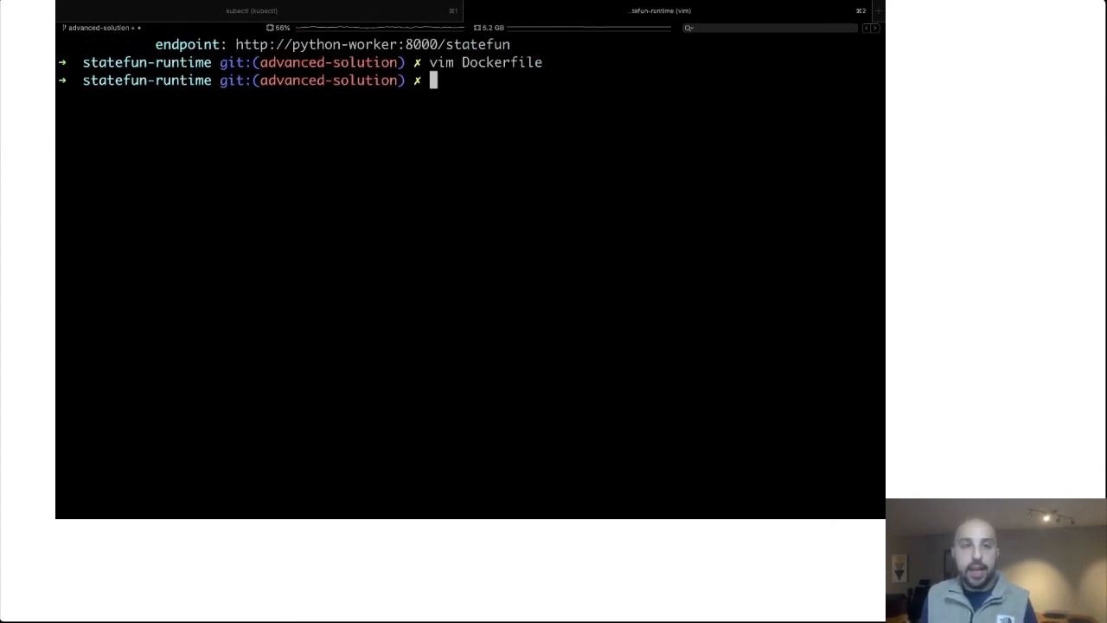
Step: Run 'kubectl get pods' to list the running cluster pods
text(kubectl)
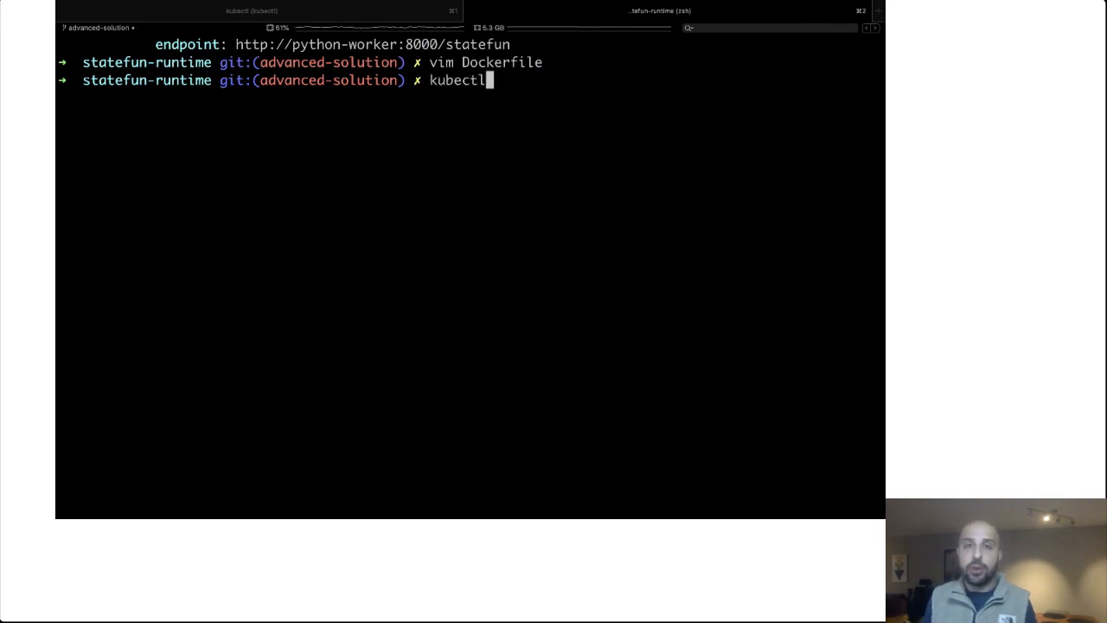
text(get pods)
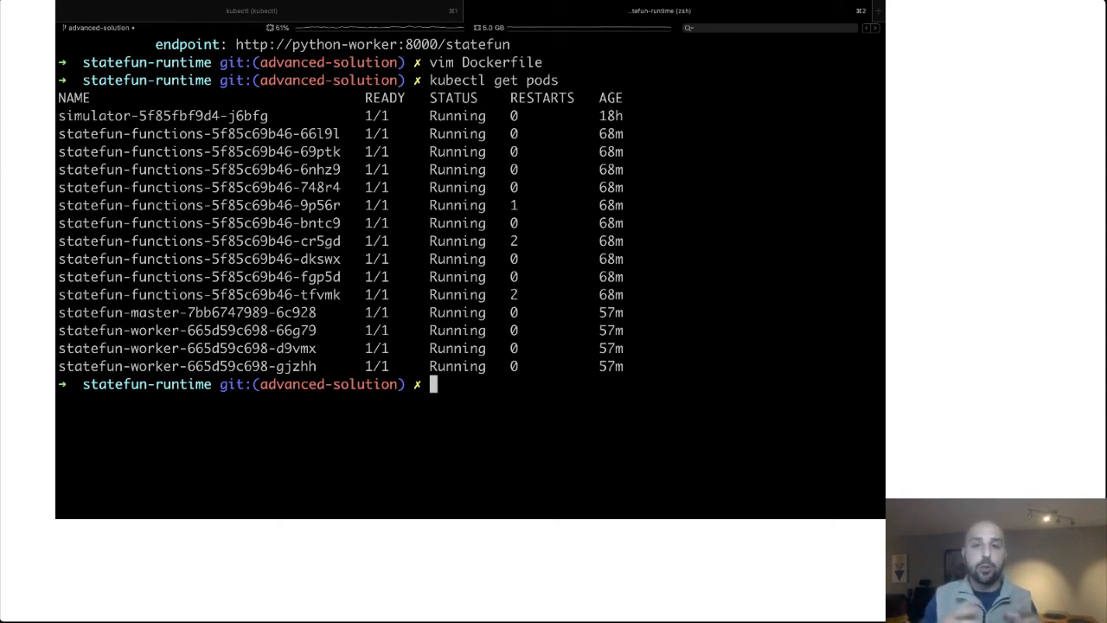
mouse_move(649, 357)
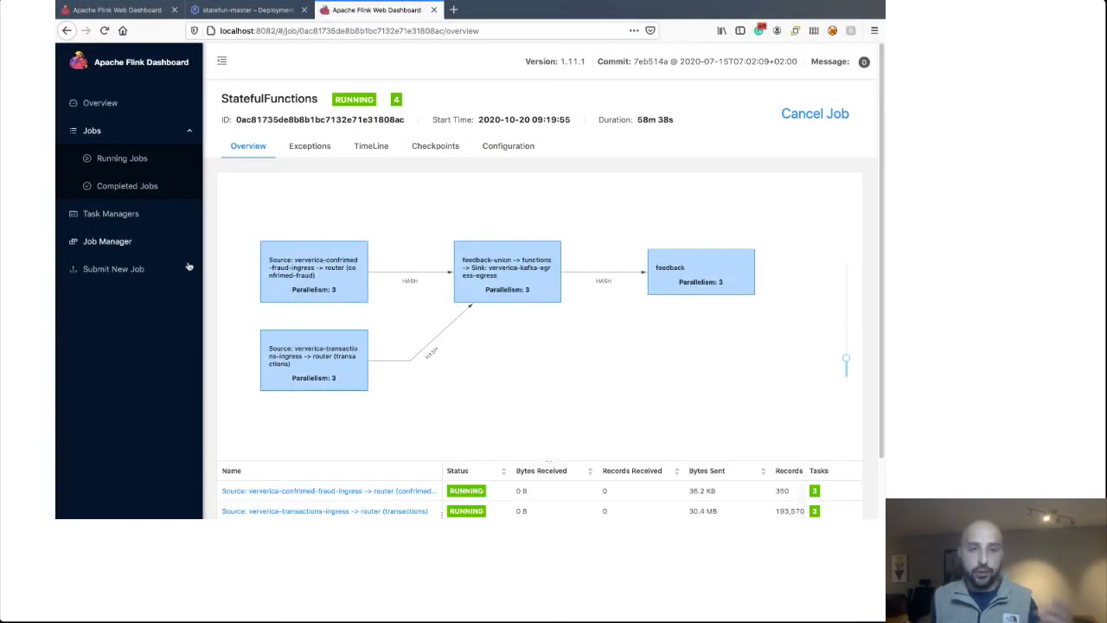
Step: Scroll down the StatefulFunctions job overview to its operator table
scroll(down, 3)
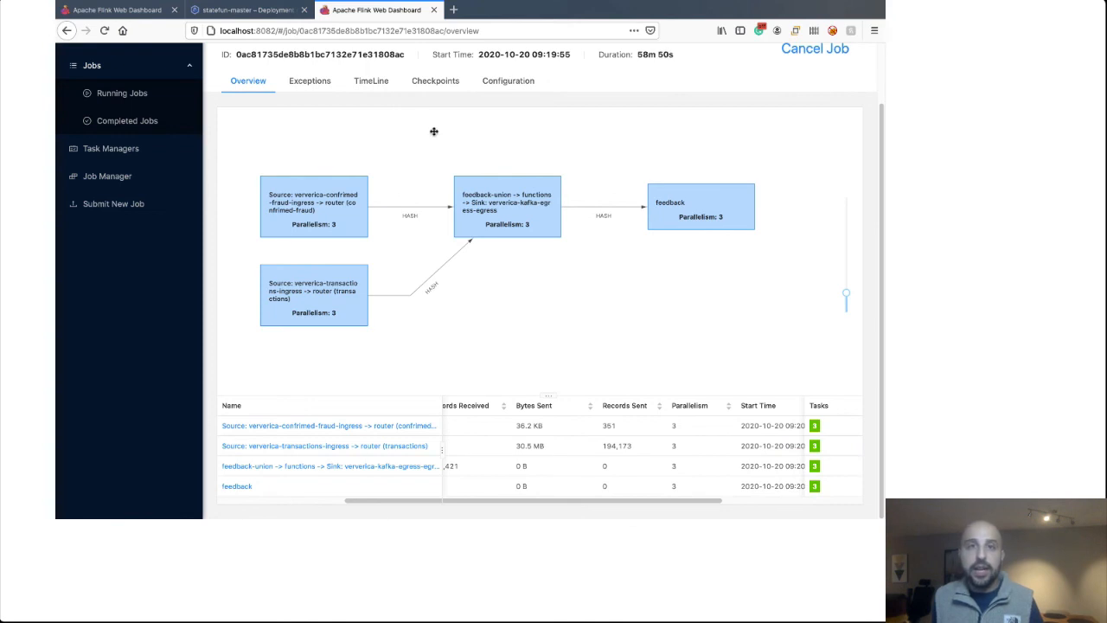
mouse_move(481, 507)
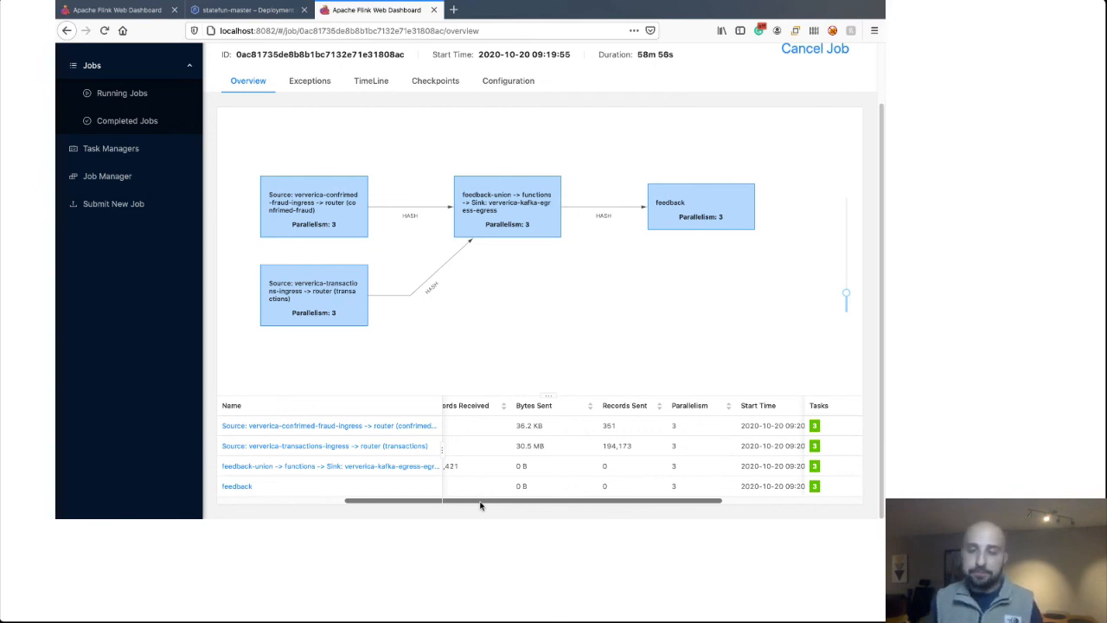
mouse_move(498, 164)
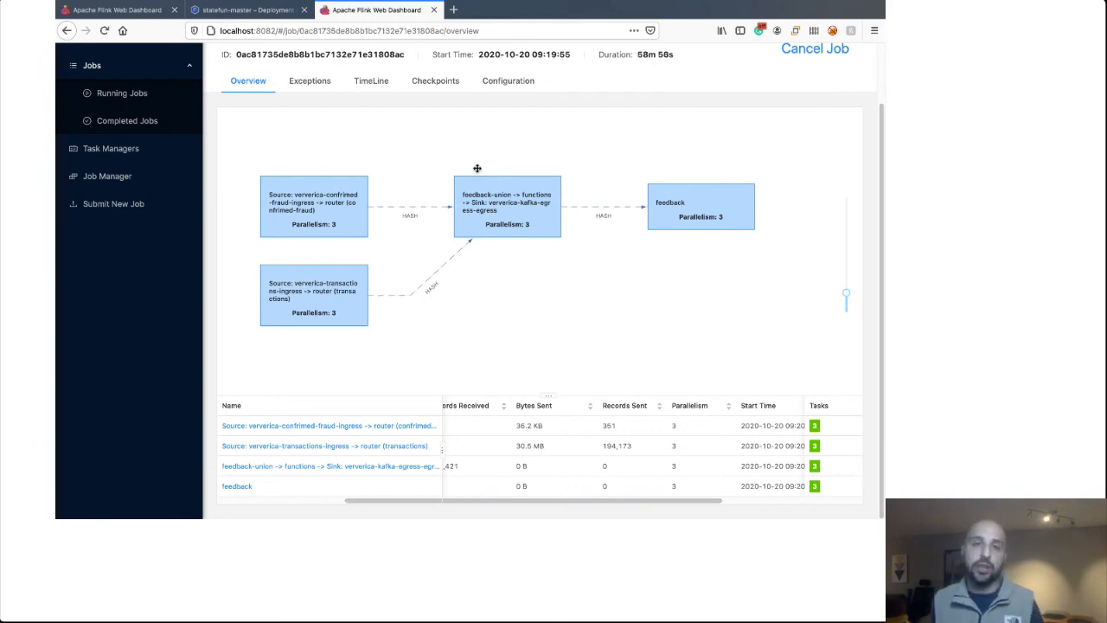
Step: View the job's checkpoint statistics: 12 completed, 2 failed
click(435, 80)
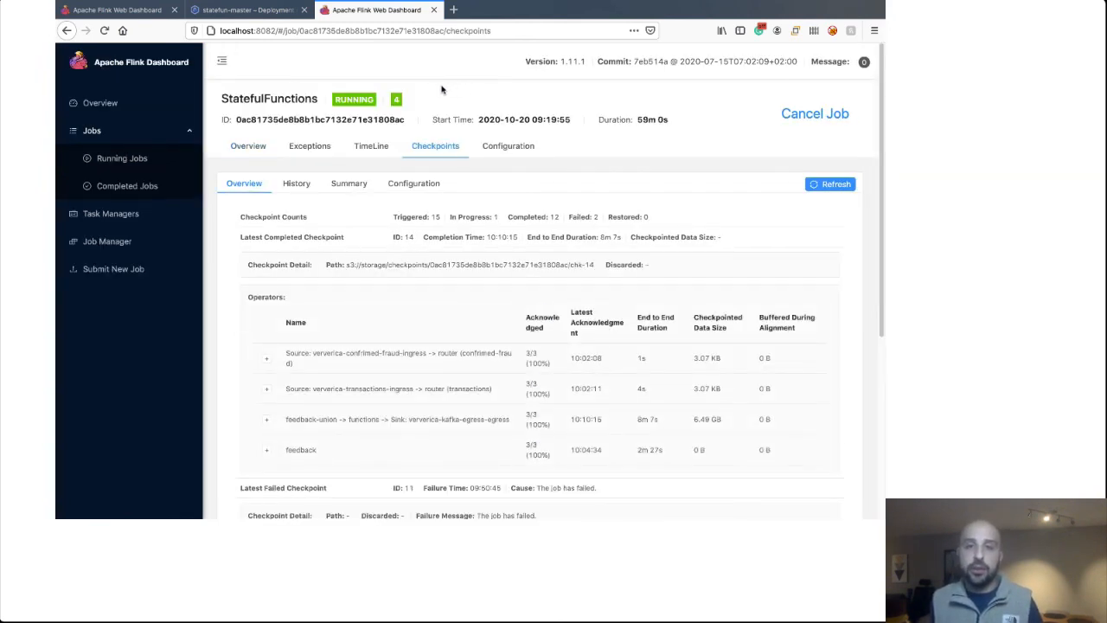
click(295, 182)
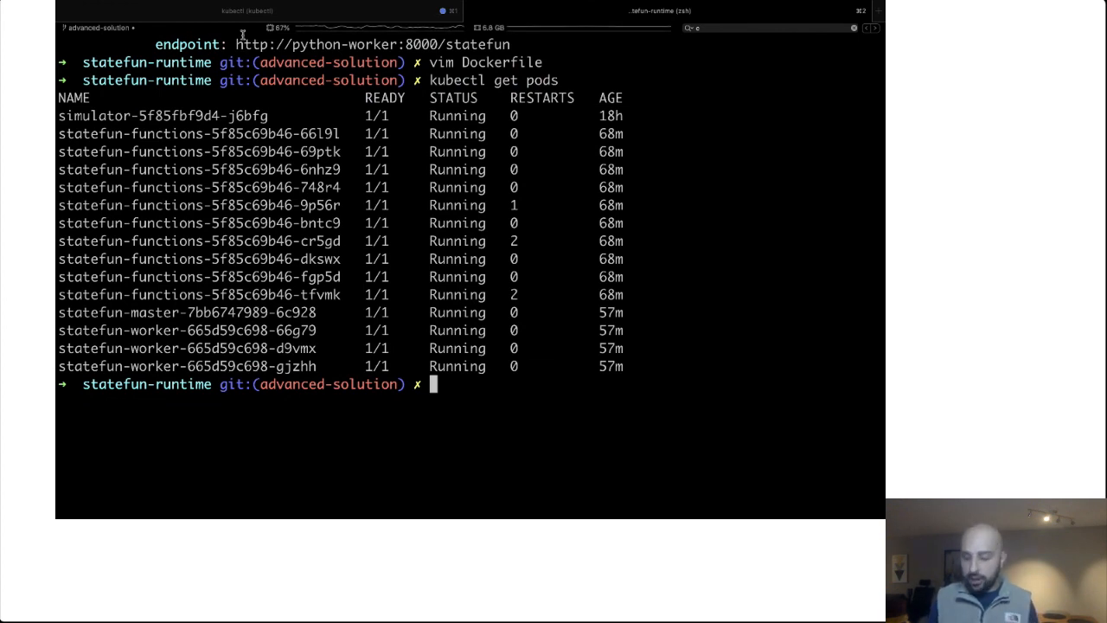
Step: Type 'kubectl apply -f st', move up to statefun-workshop, and retype the apply command
text(vim)
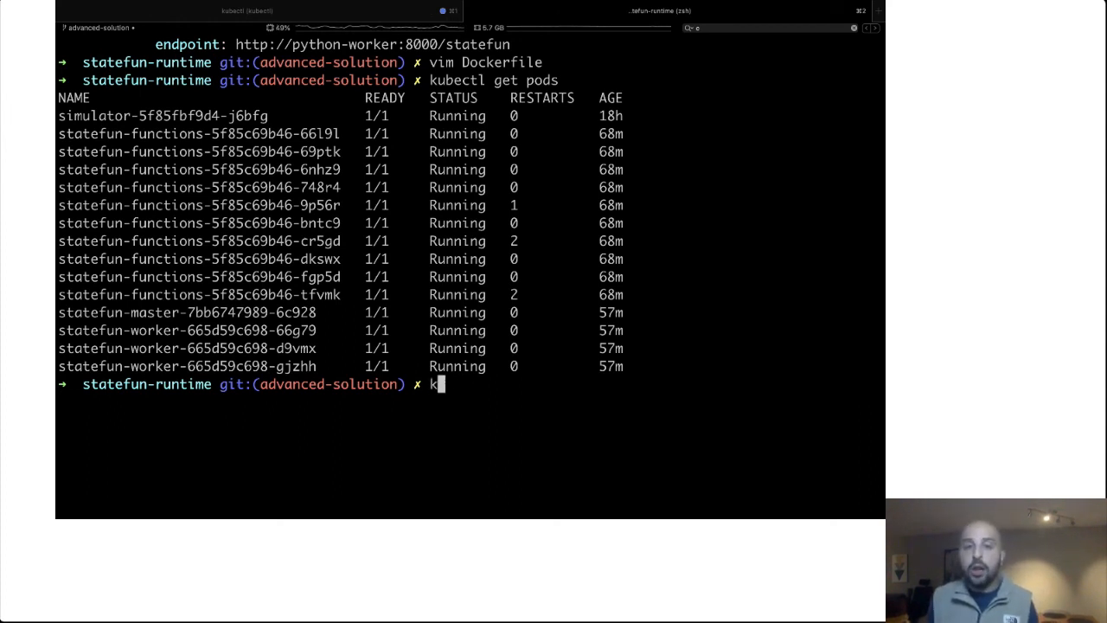
text(ubectl apply -f)
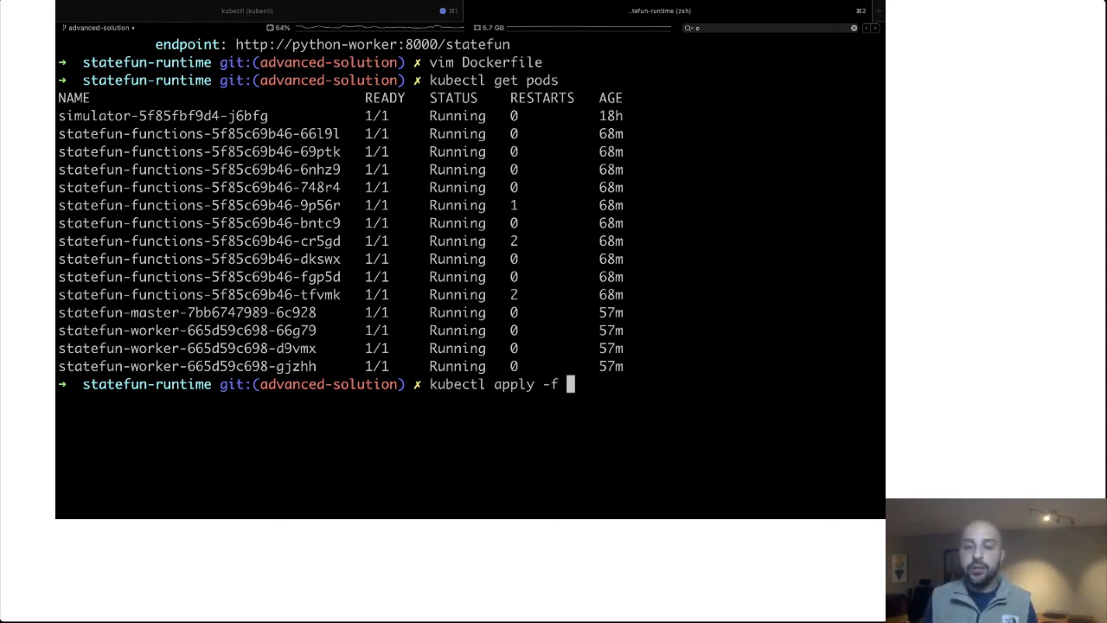
text(st)
text(kub)
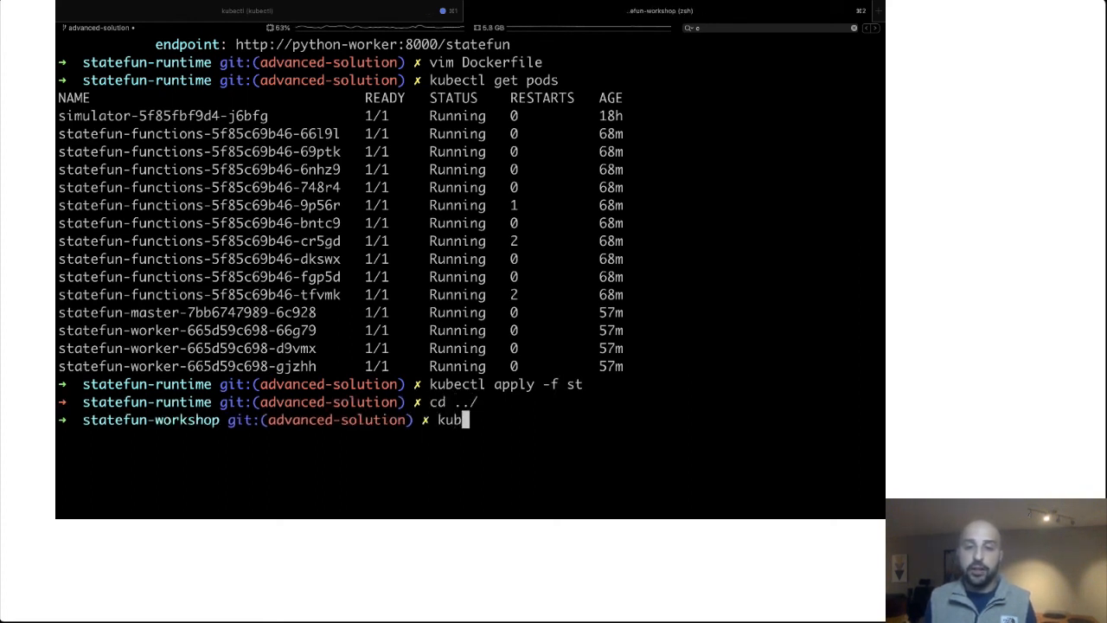
text(ectl apply -f st)
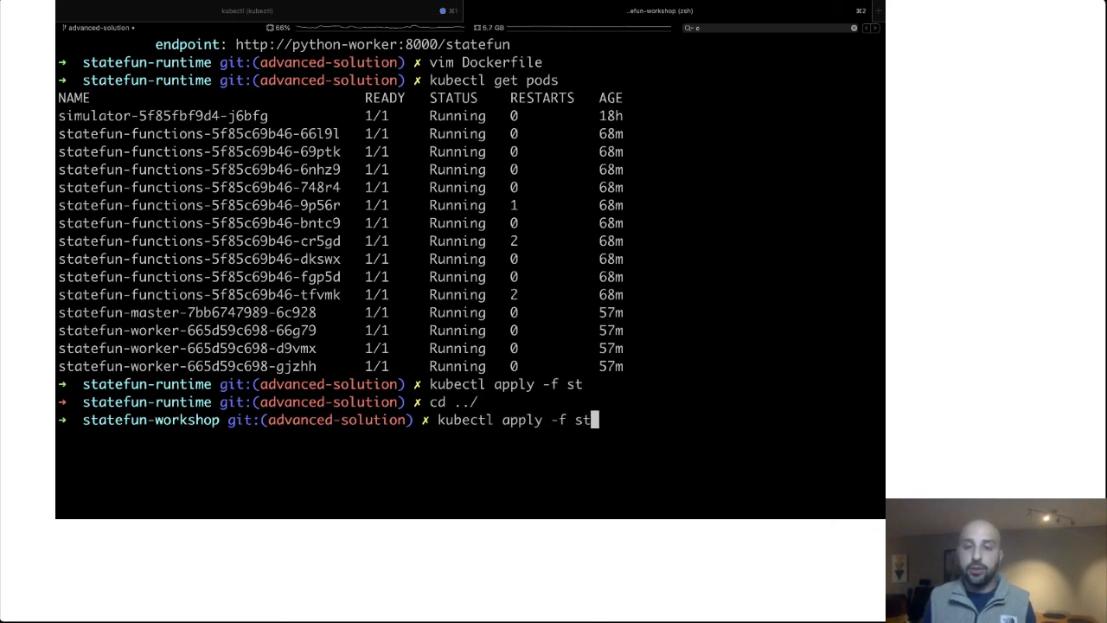